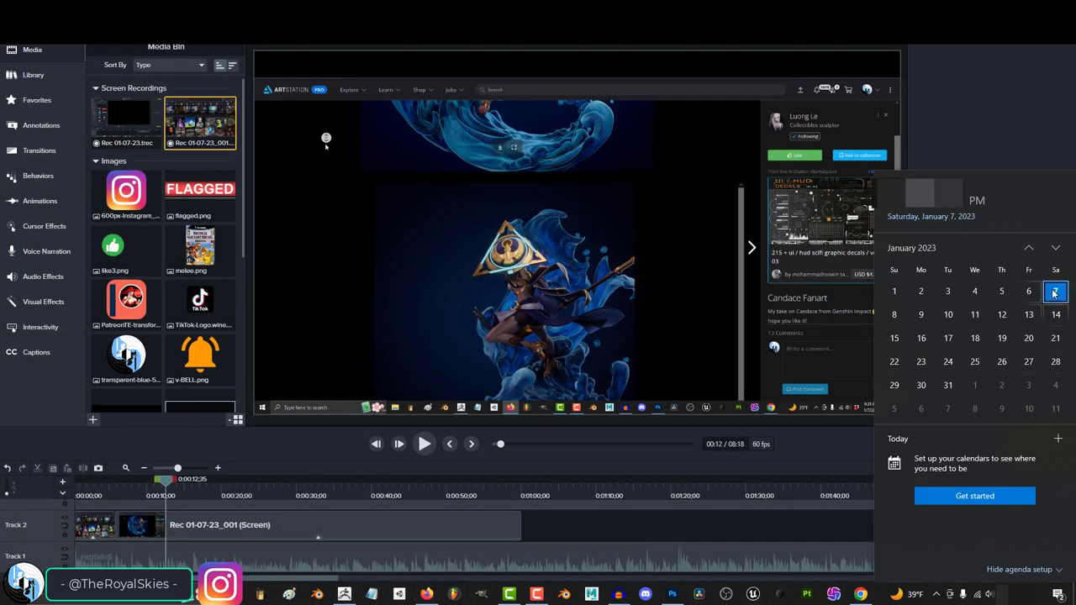
Step: Search Google Images for 'autodesk maya', then 'adobe illustrator', then 'adobe unreal'
{"action": "left_click", "coordinate": [1056, 291]}
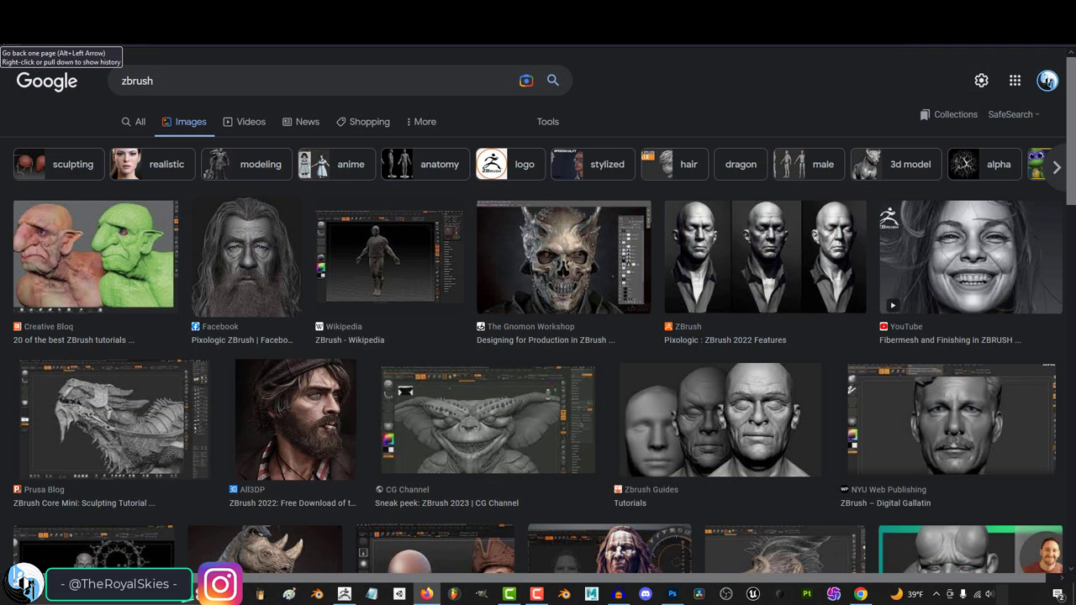
{"action": "type", "text": "autodesk maya"}
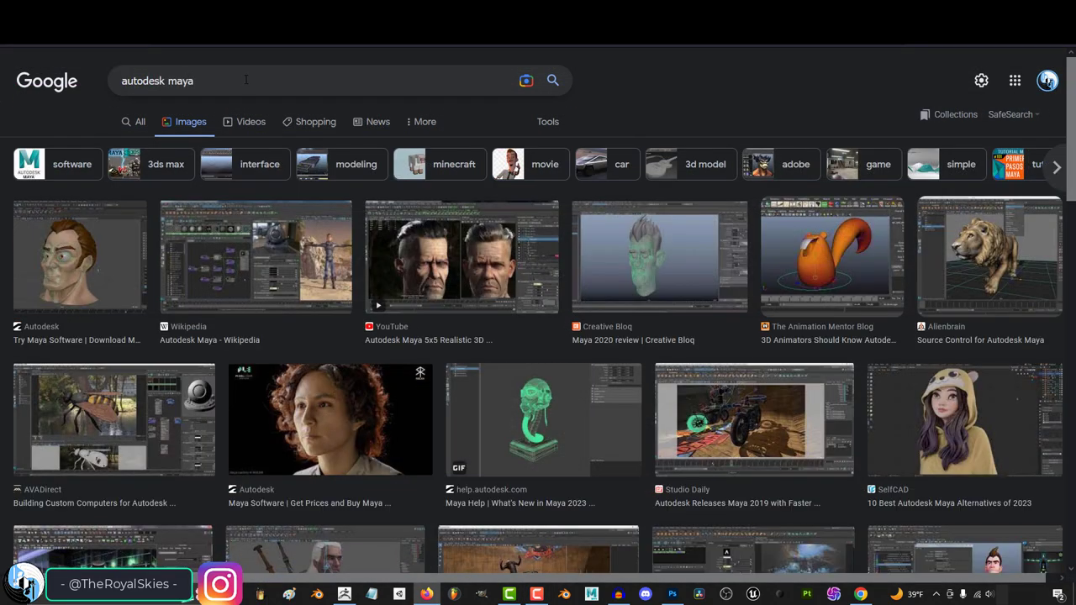
{"action": "type", "text": "adobe illustrator"}
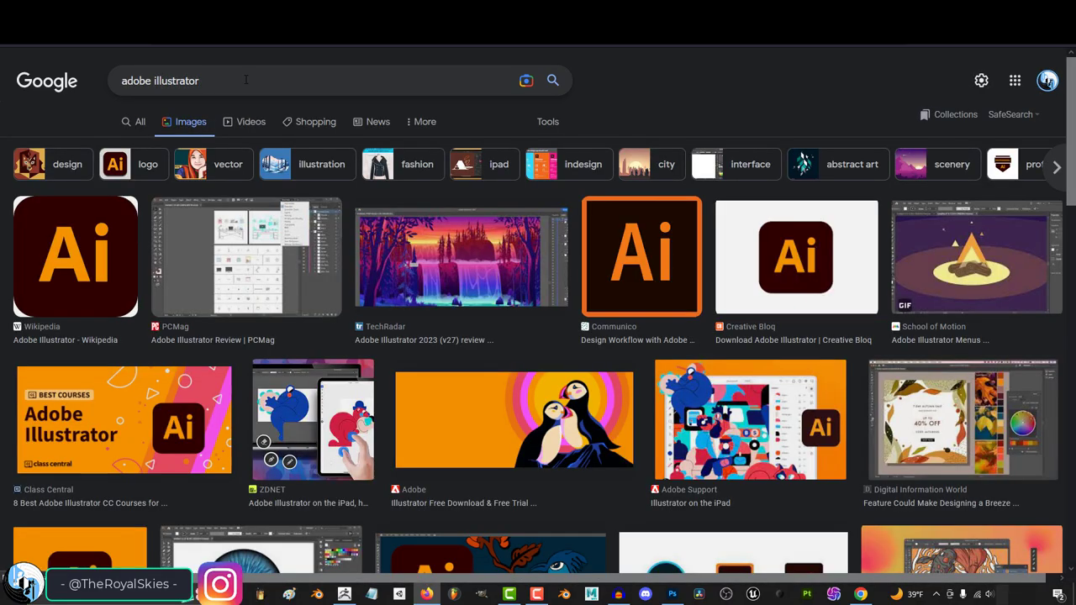
{"action": "type", "text": "adobe unreal"}
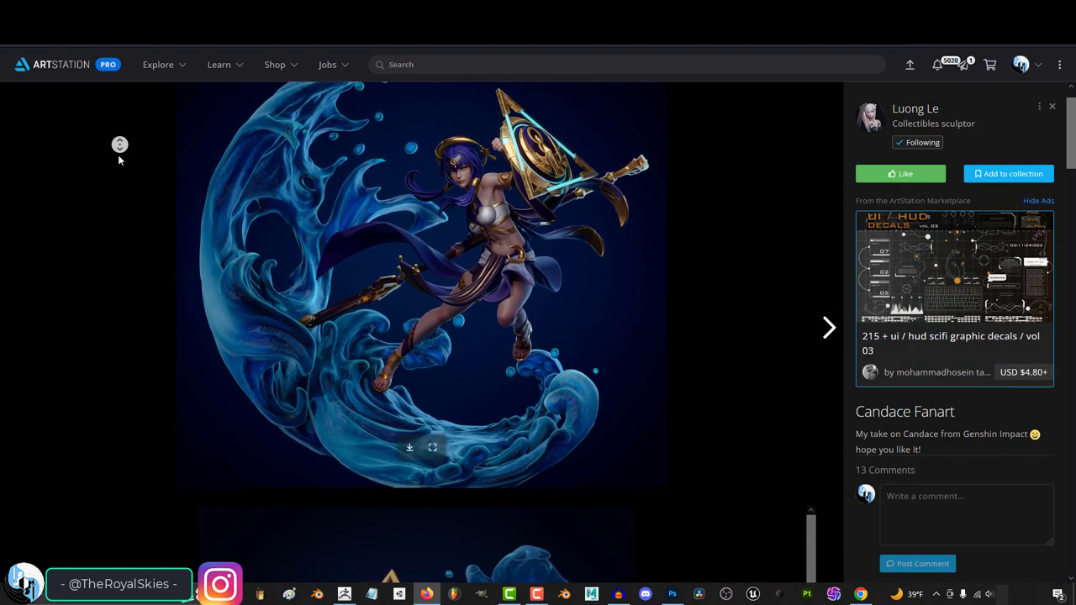
{"action": "scroll", "scroll_direction": "down", "scroll_amount": 3}
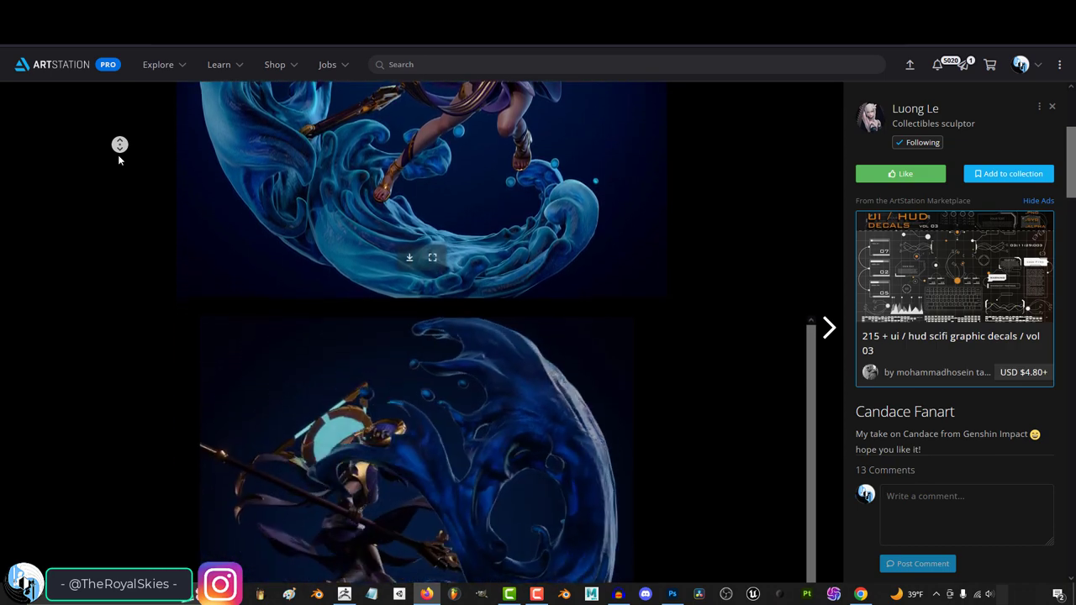
{"action": "scroll", "scroll_direction": "down", "scroll_amount": 3}
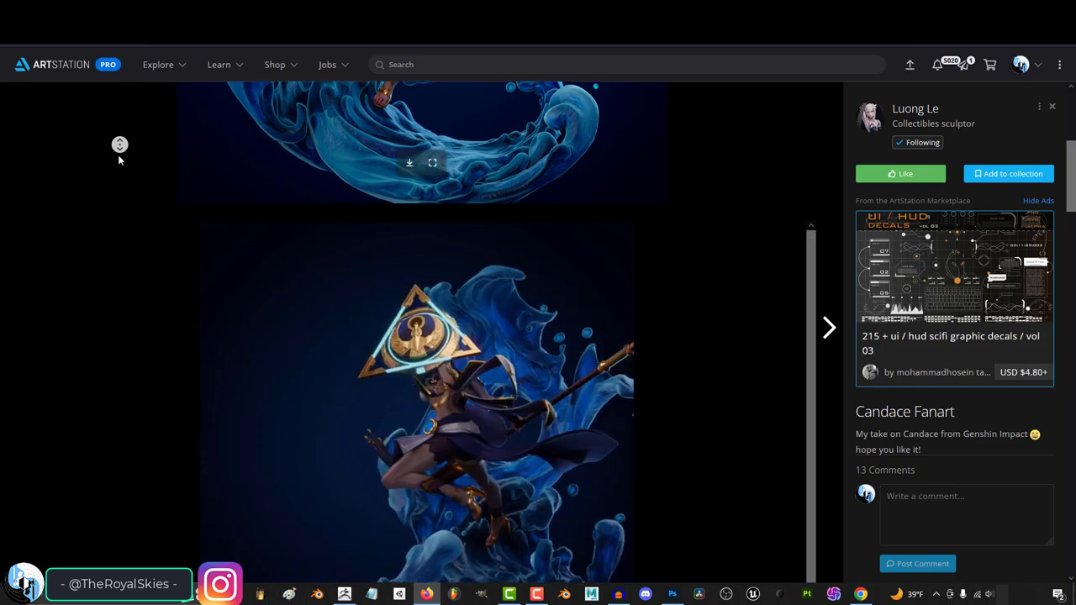
{"action": "scroll", "scroll_direction": "down", "scroll_amount": 3}
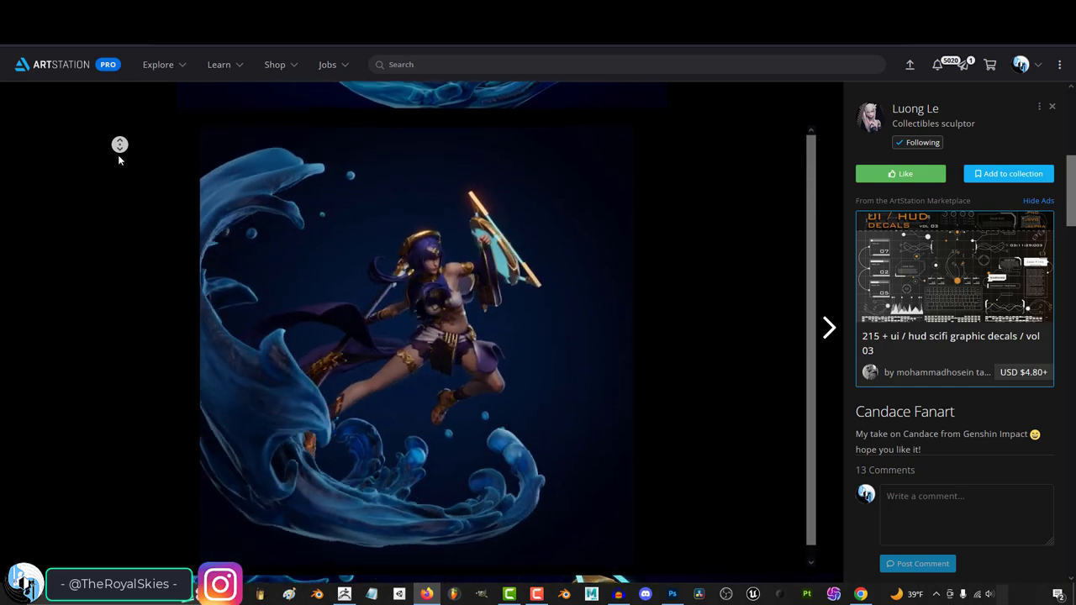
{"action": "scroll", "scroll_direction": "down", "scroll_amount": 3}
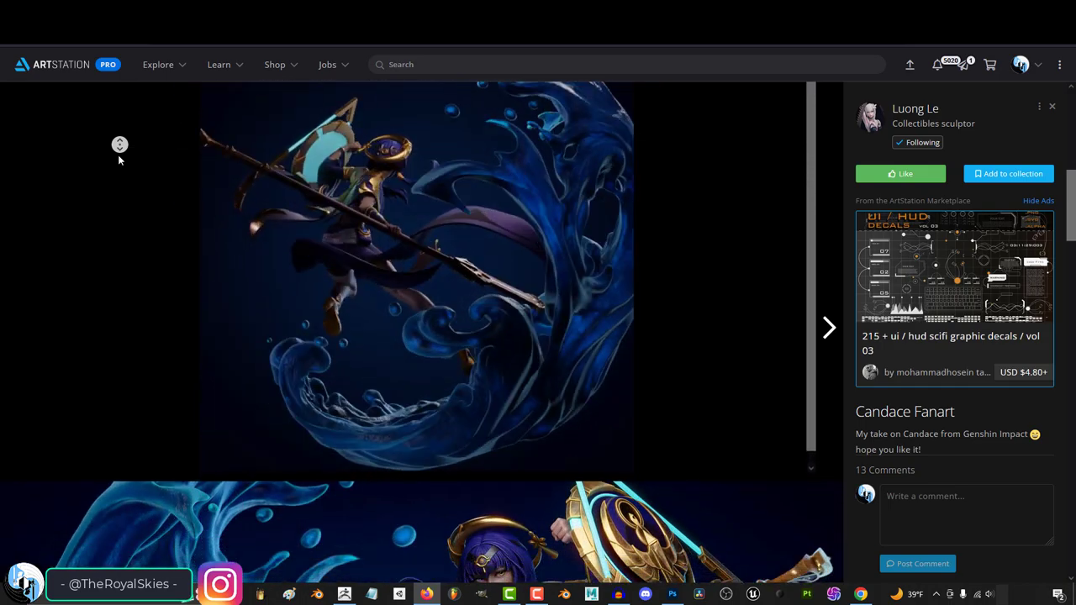
{"action": "scroll", "scroll_direction": "down", "scroll_amount": 3}
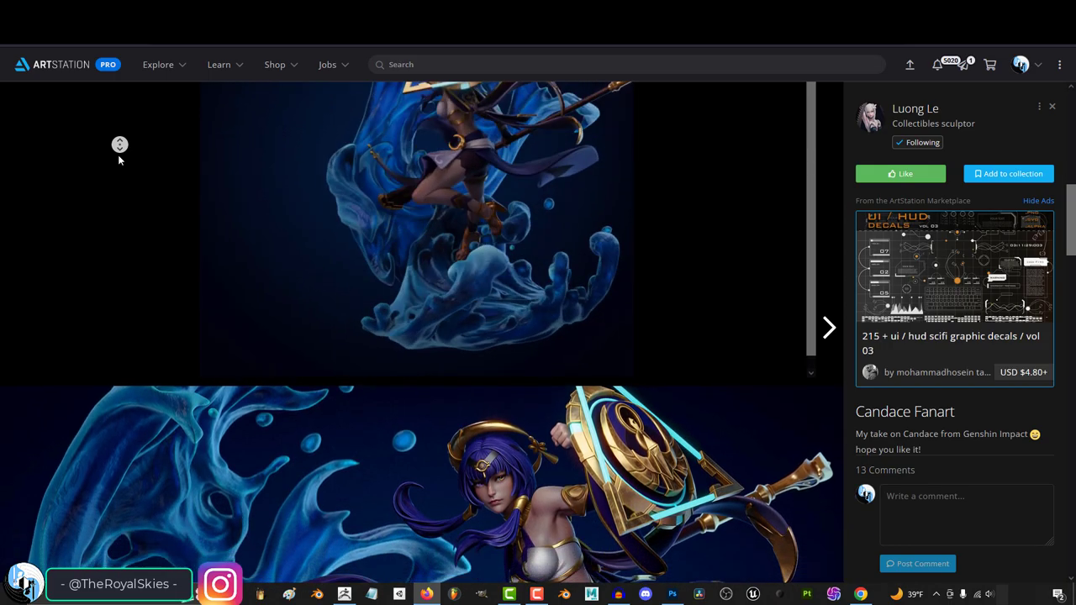
{"action": "scroll", "scroll_direction": "down", "scroll_amount": 3}
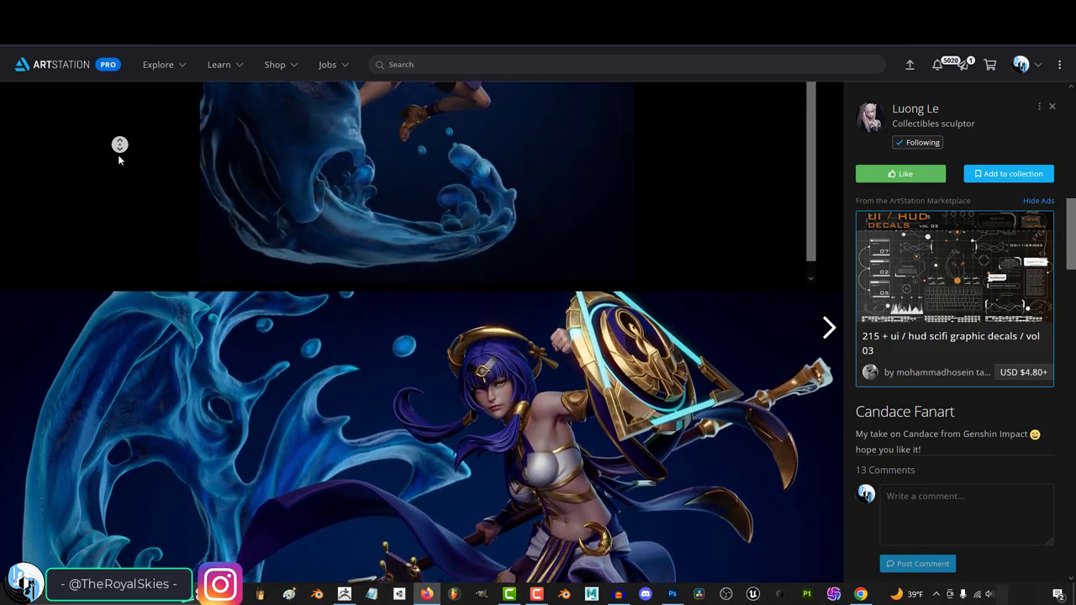
{"action": "scroll", "scroll_direction": "down", "scroll_amount": 3}
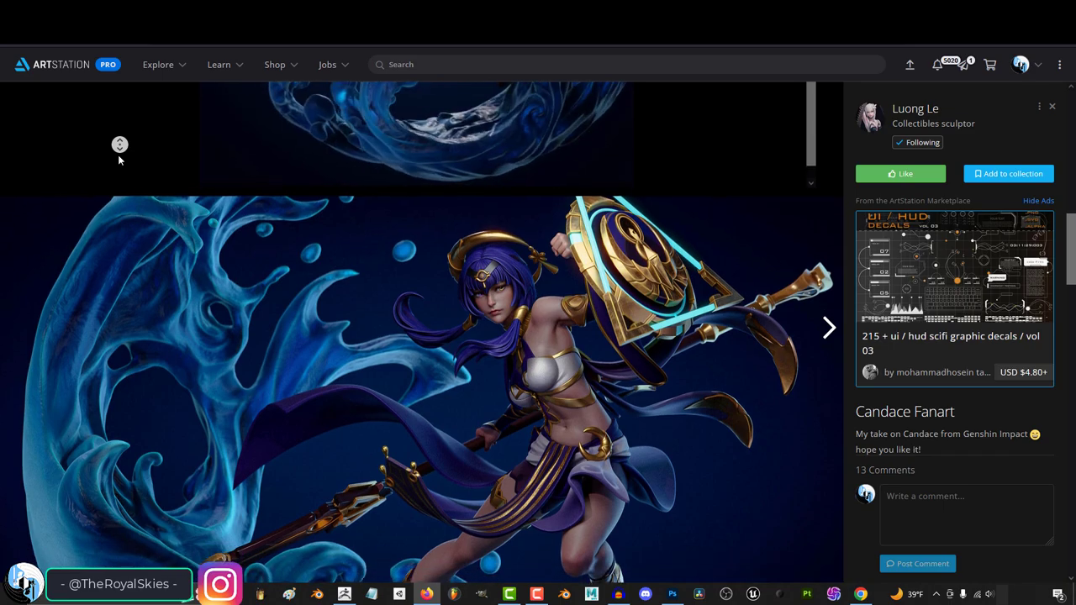
{"action": "scroll", "scroll_direction": "down", "scroll_amount": 3}
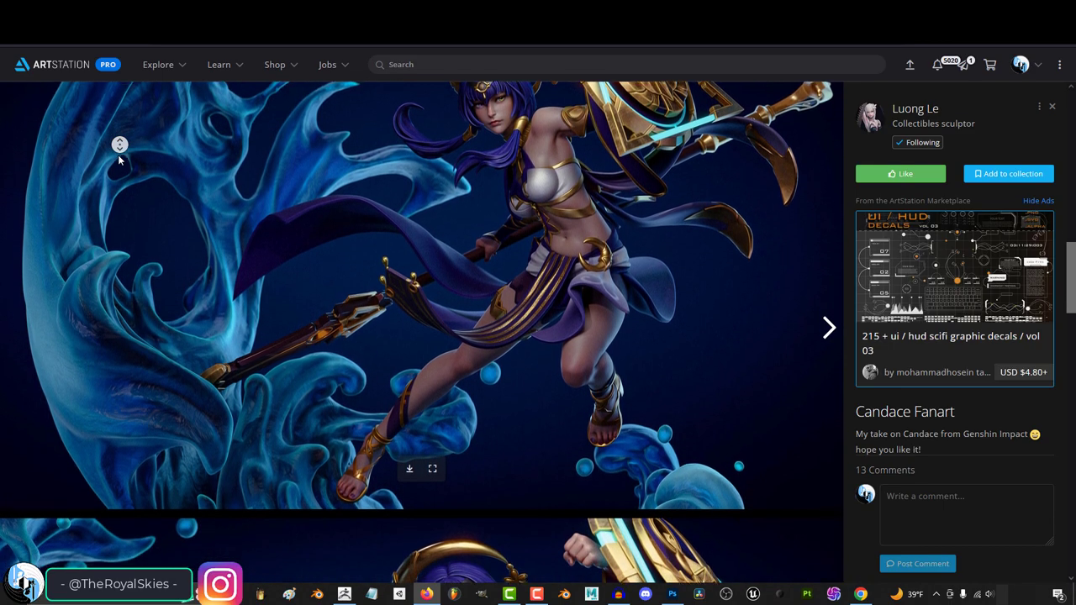
{"action": "scroll", "scroll_direction": "down", "scroll_amount": 3}
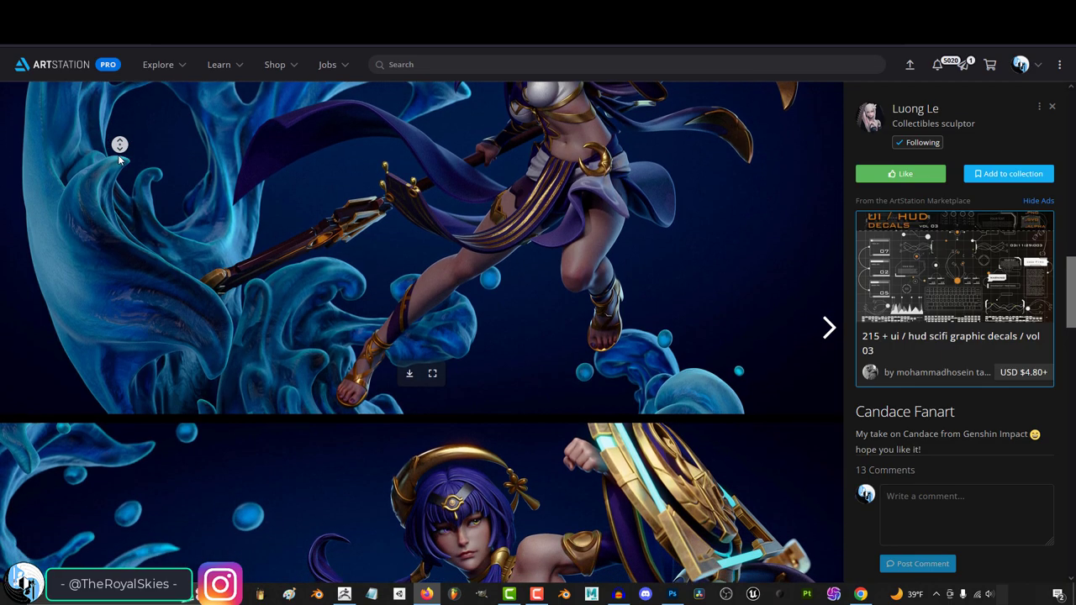
{"action": "scroll", "scroll_direction": "down", "scroll_amount": 3}
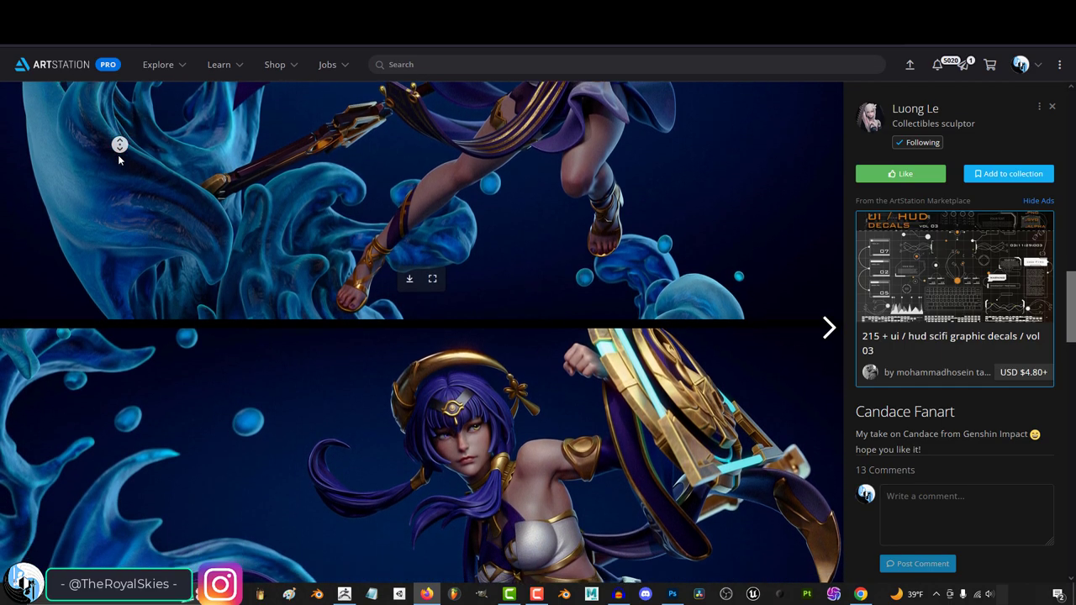
{"action": "scroll", "scroll_direction": "down", "scroll_amount": 3}
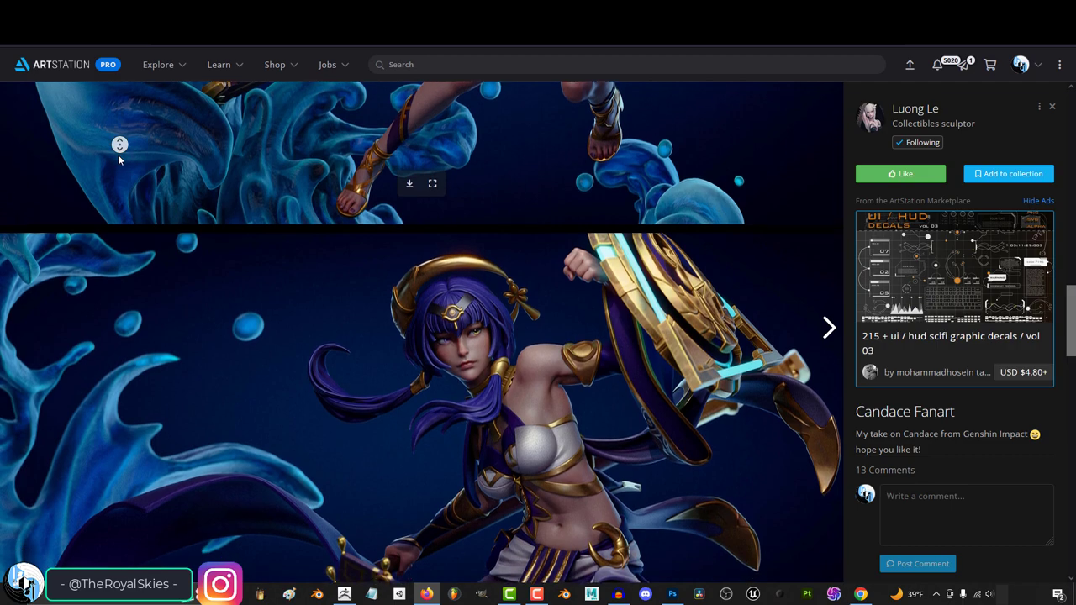
{"action": "scroll", "scroll_direction": "down", "scroll_amount": 3}
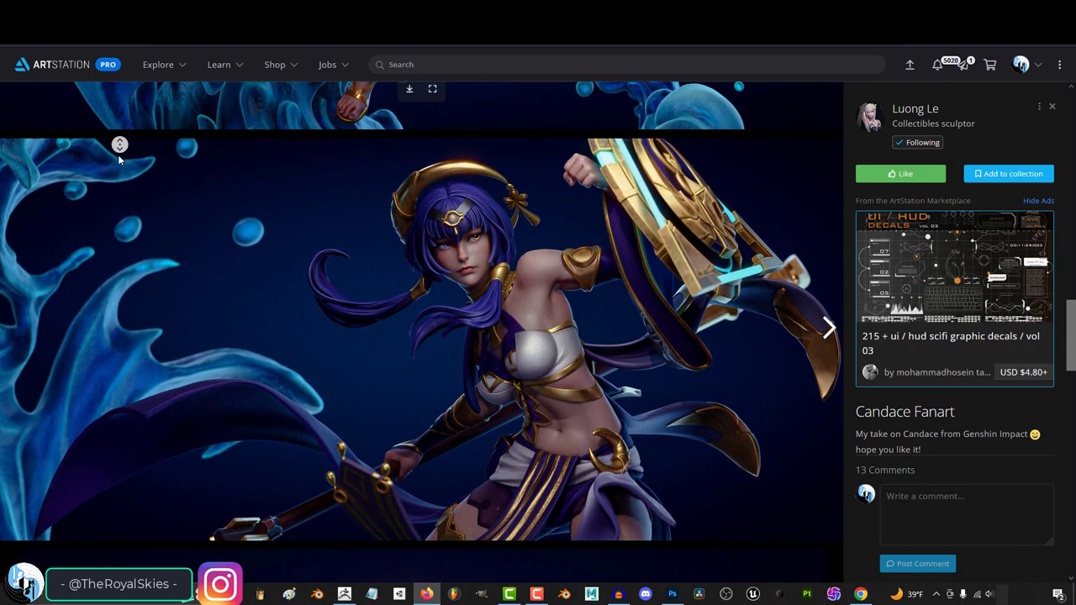
{"action": "scroll", "scroll_direction": "down", "scroll_amount": 3}
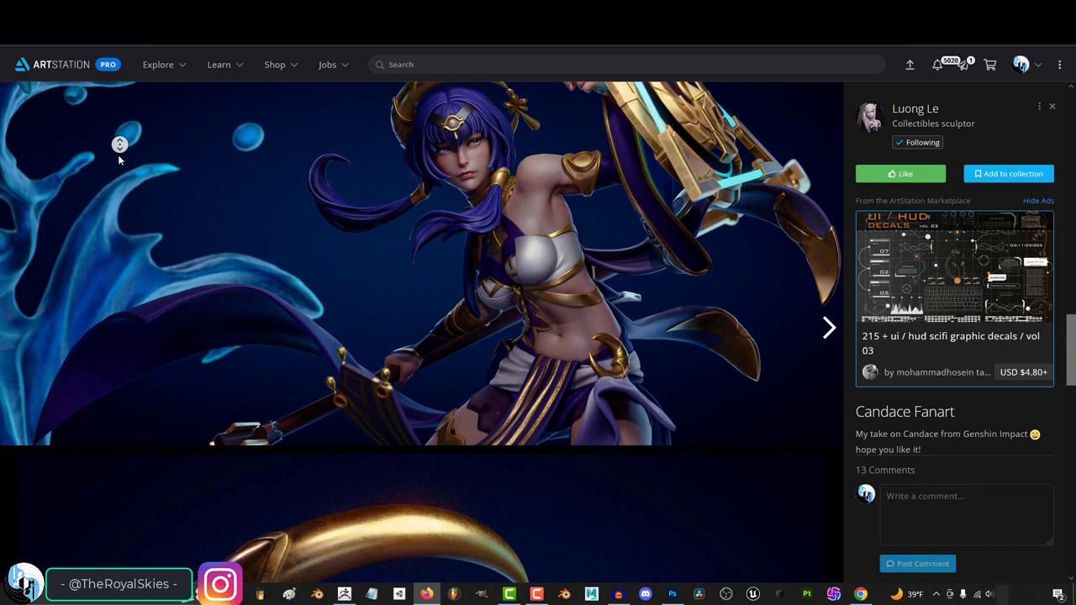
{"action": "scroll", "scroll_direction": "down", "scroll_amount": 3}
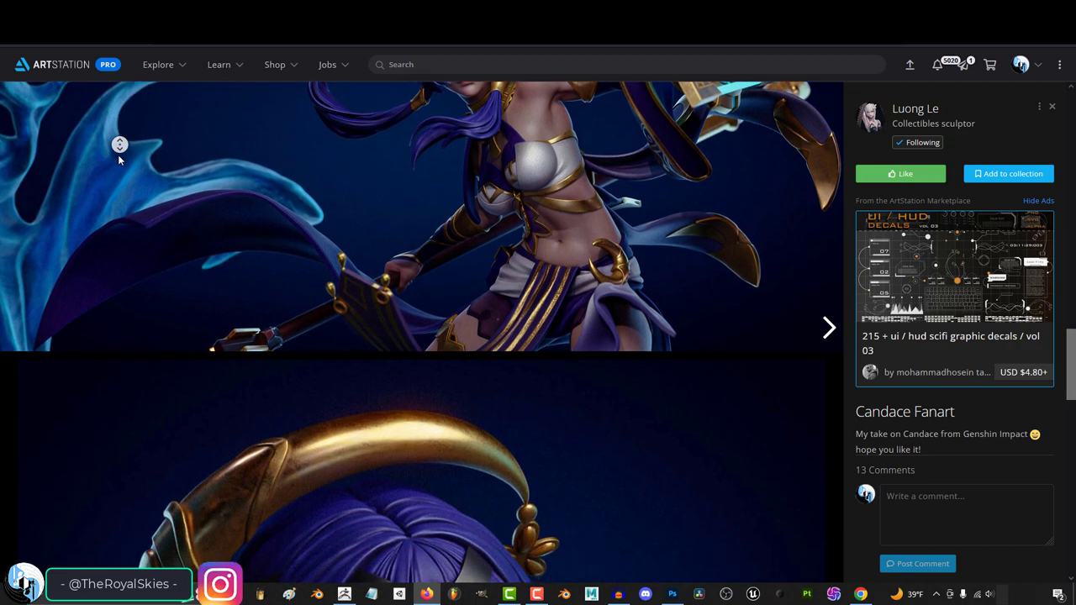
{"action": "scroll", "scroll_direction": "down", "scroll_amount": 3}
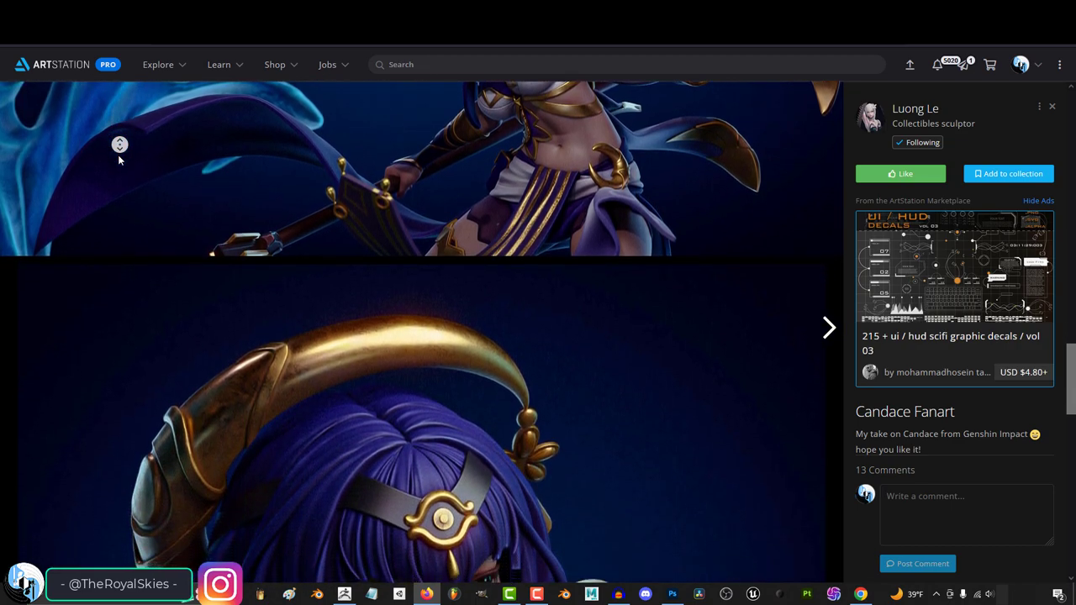
{"action": "scroll", "scroll_direction": "down", "scroll_amount": 3}
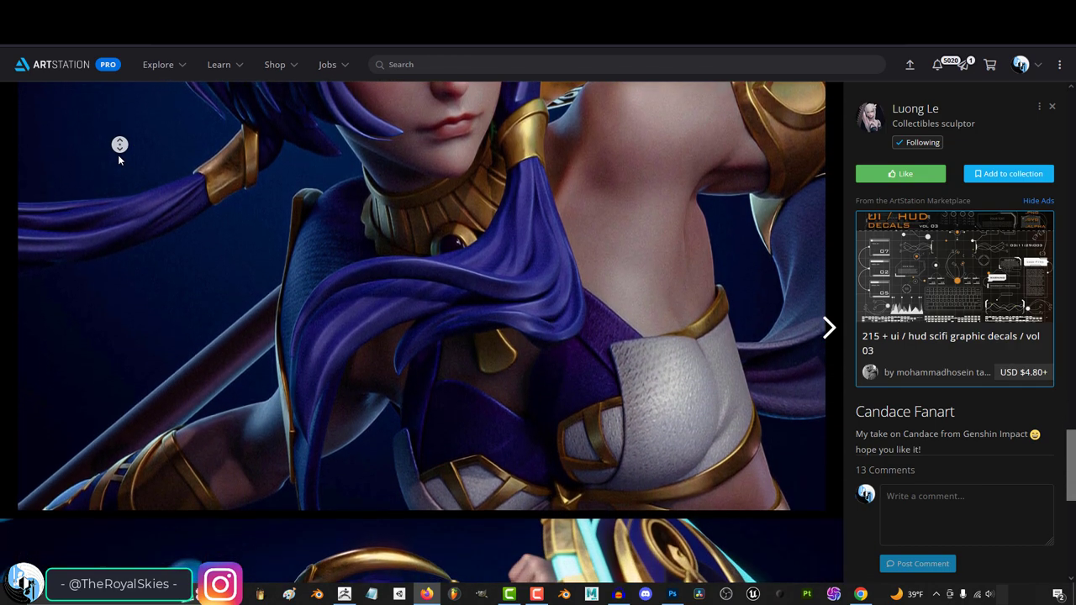
{"action": "scroll", "scroll_direction": "down", "scroll_amount": 3}
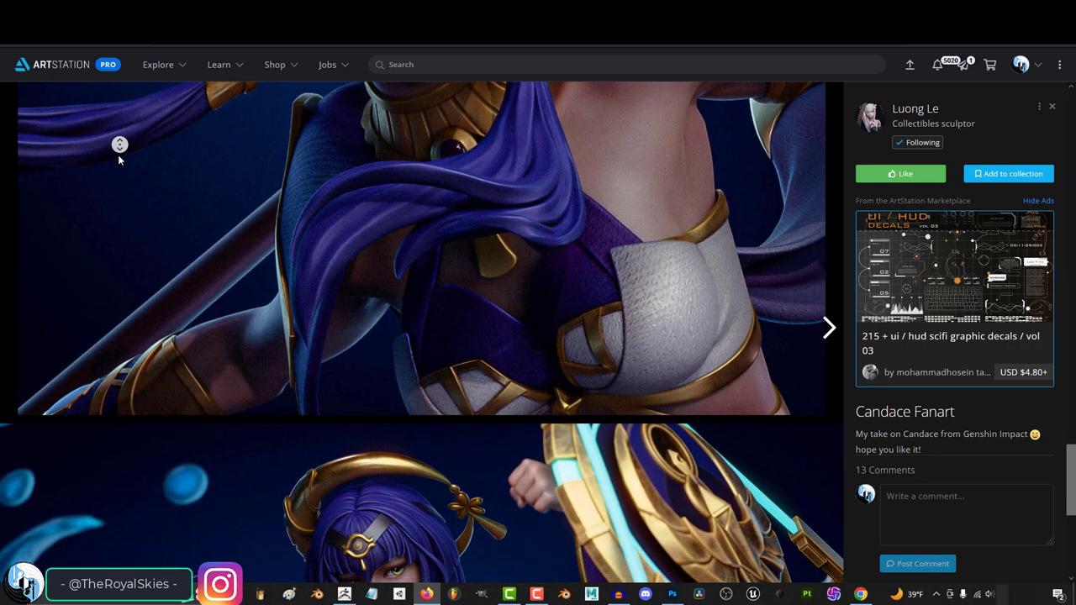
{"action": "scroll", "scroll_direction": "down", "scroll_amount": 3}
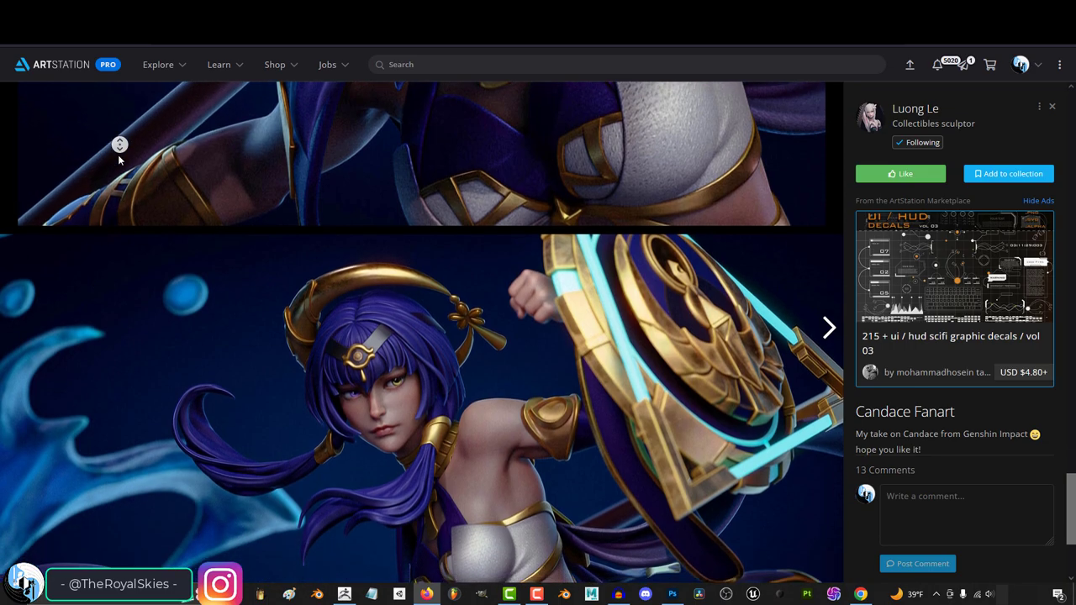
{"action": "scroll", "scroll_direction": "down", "scroll_amount": 3}
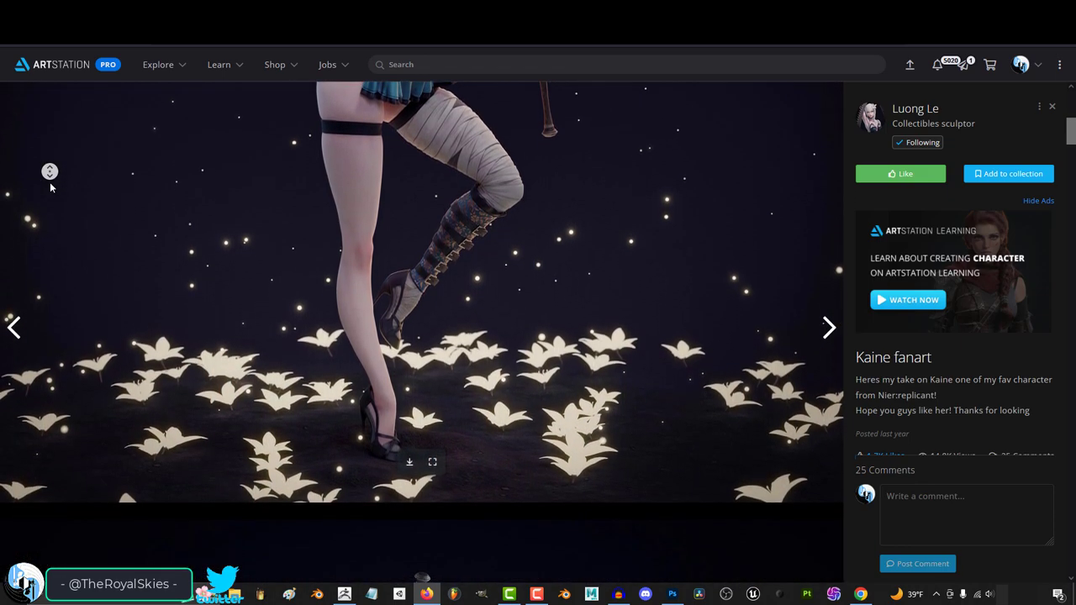
Step: Scroll through the Kaine fanart sculpt renders on ArtStation, then leave the page
{"action": "scroll", "scroll_direction": "down", "scroll_amount": 3}
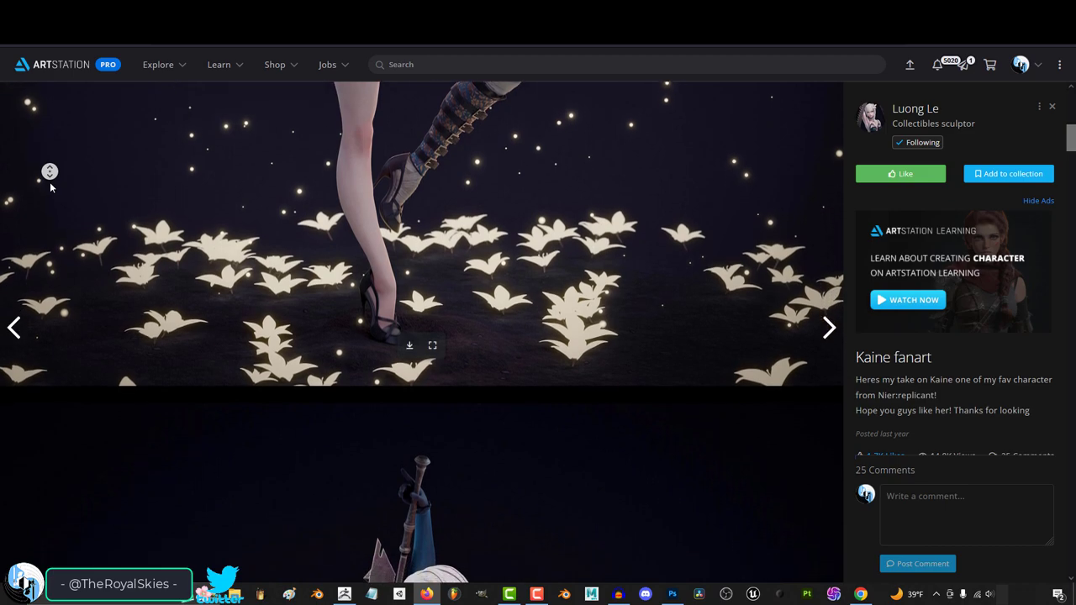
{"action": "scroll", "scroll_direction": "down", "scroll_amount": 3}
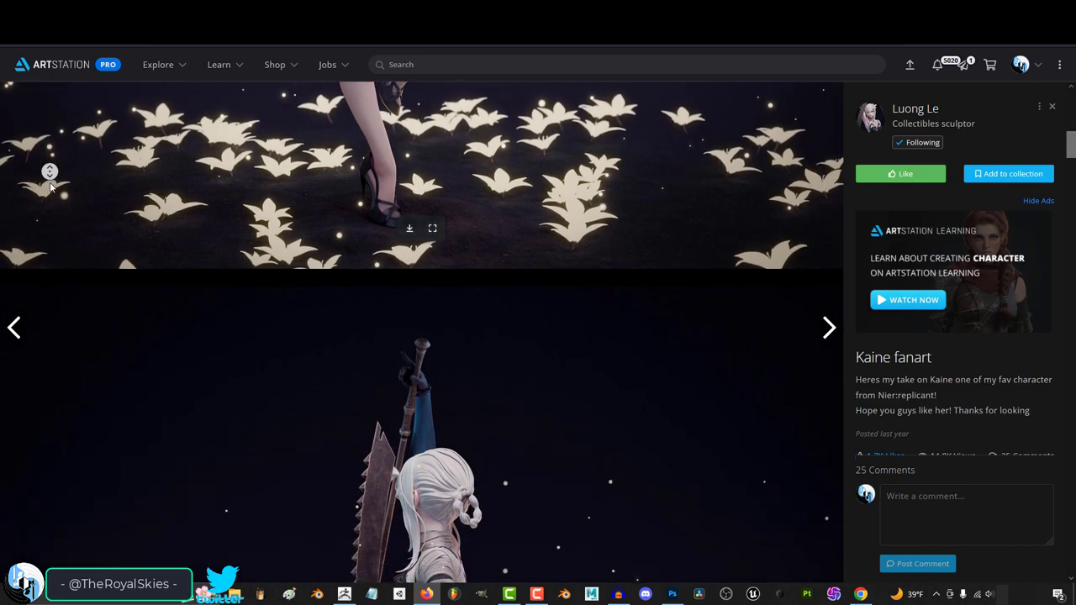
{"action": "scroll", "scroll_direction": "down", "scroll_amount": 3}
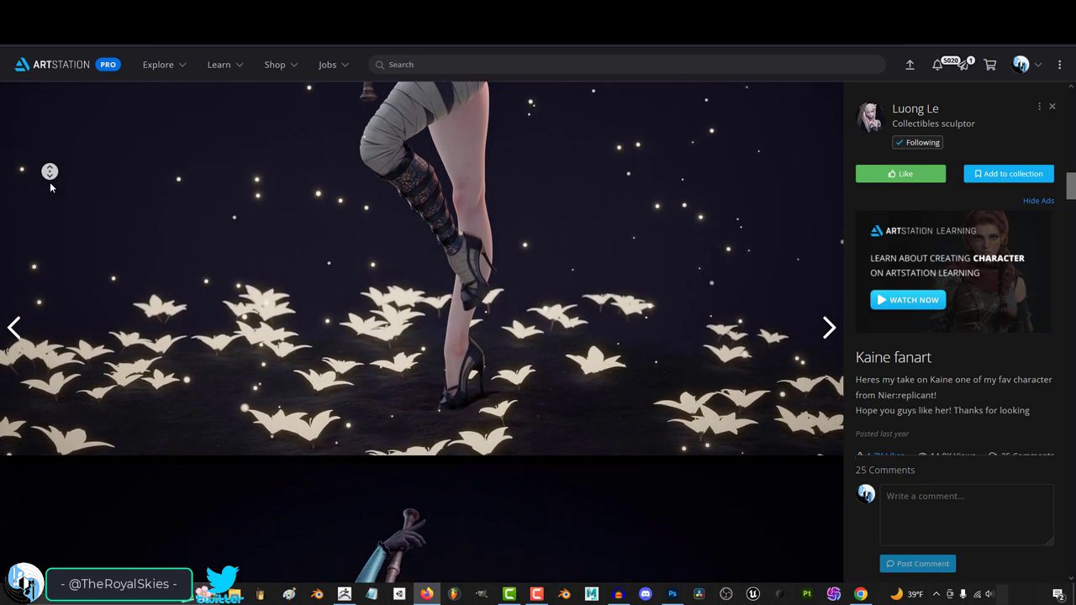
{"action": "scroll", "scroll_direction": "down", "scroll_amount": 3}
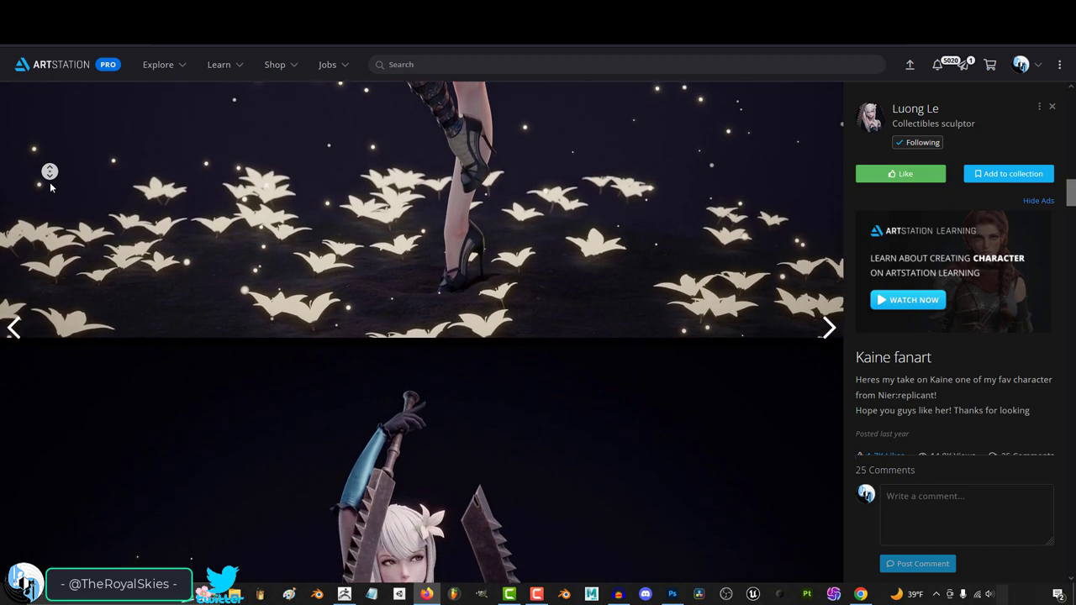
{"action": "scroll", "scroll_direction": "down", "scroll_amount": 3}
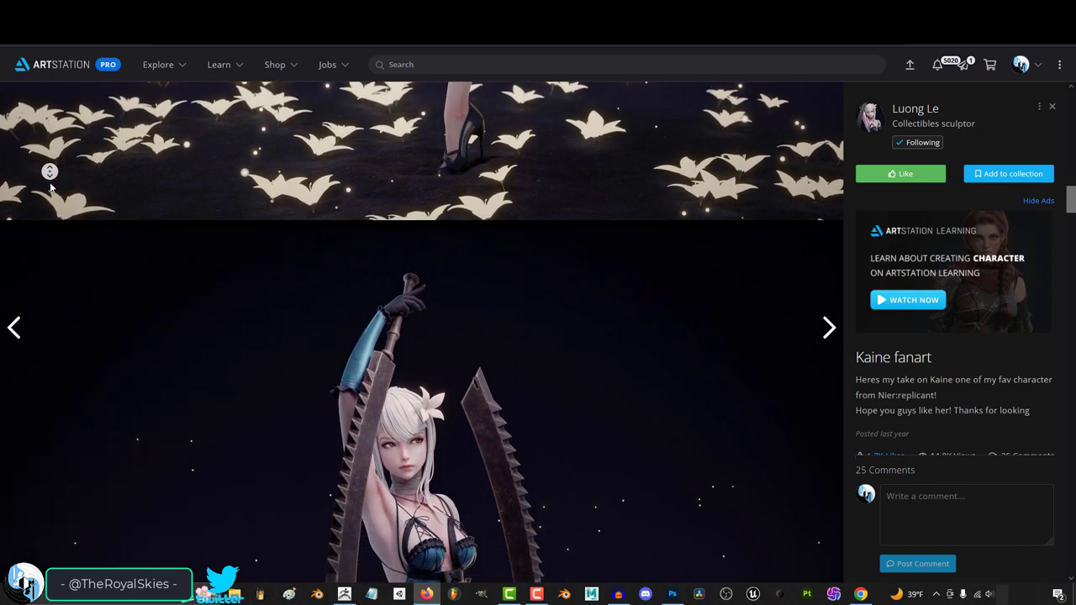
{"action": "scroll", "scroll_direction": "down", "scroll_amount": 3}
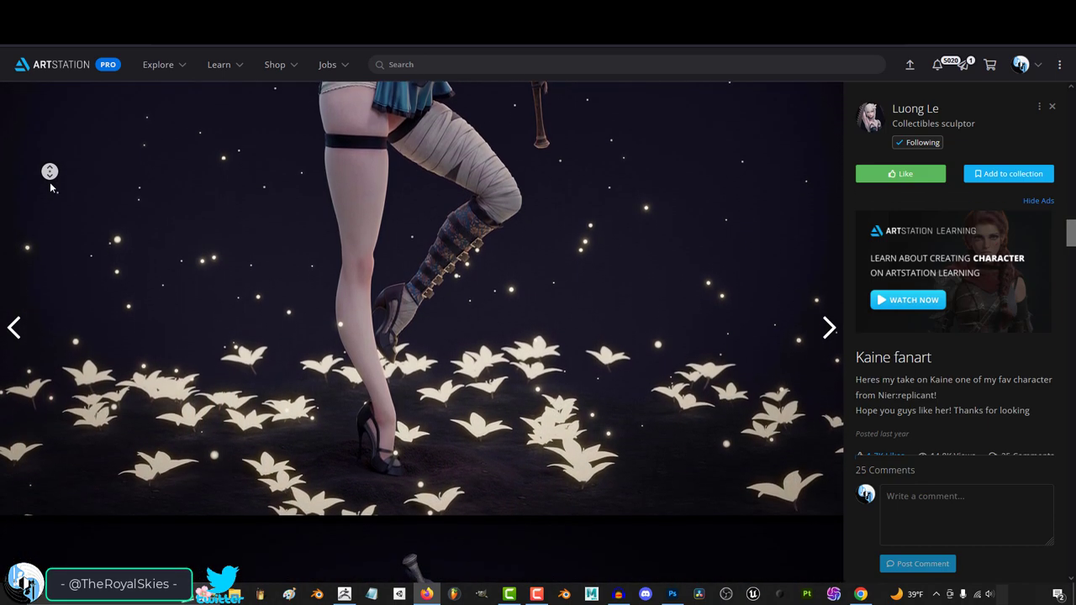
{"action": "scroll", "scroll_direction": "down", "scroll_amount": 3}
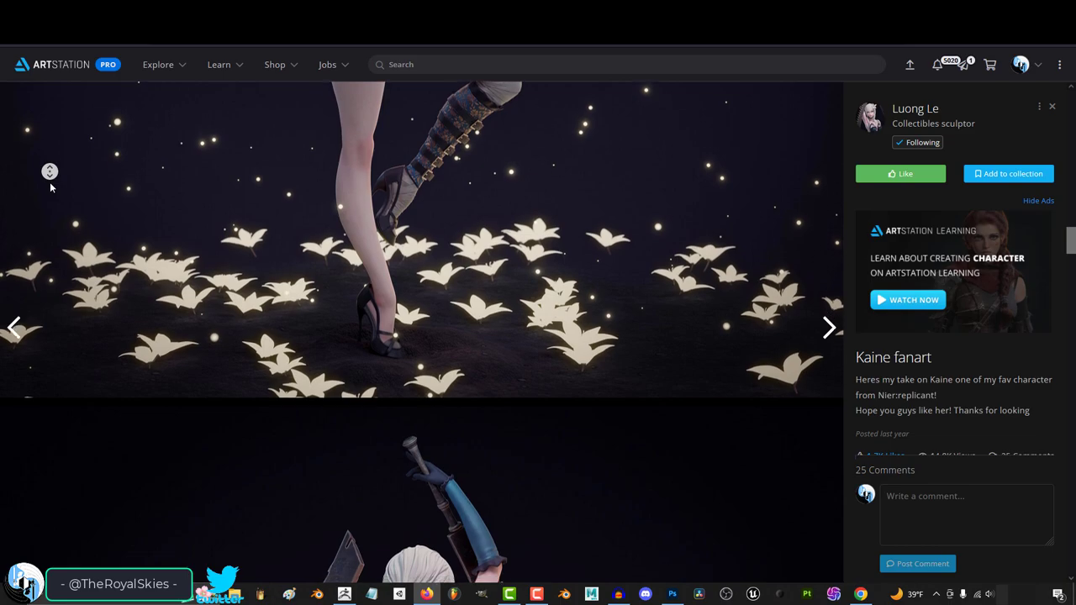
{"action": "left_click", "coordinate": [592, 595]}
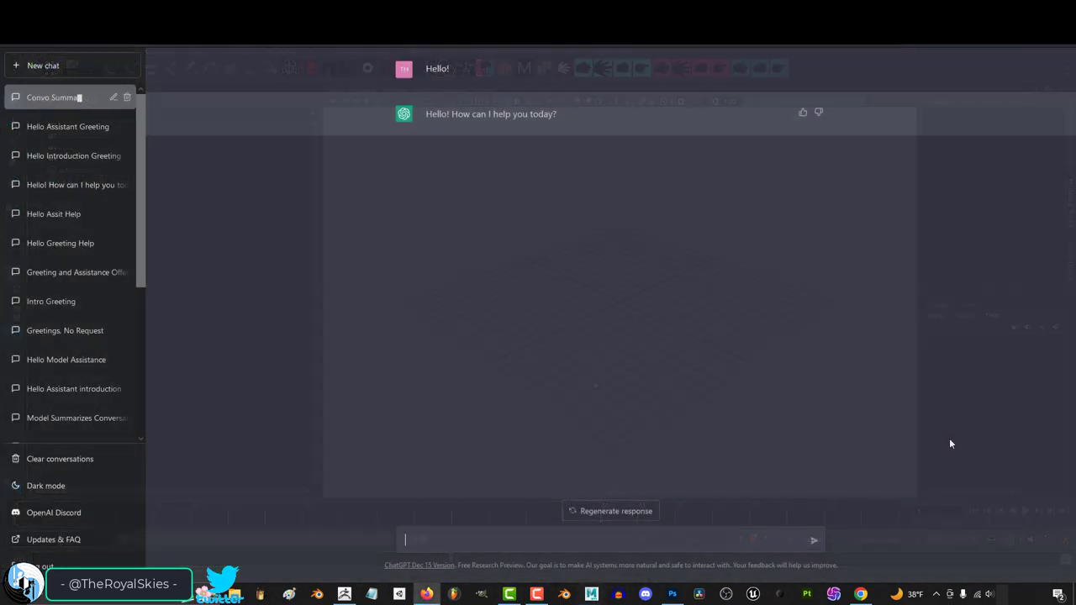
Step: Ask ChatGPT 'Can you tell me how to bind a mesh to a rig in Autodesk Maya'
{"action": "type", "text": "Can you tell me how to bind a mesh to a rig in Autodesk Maya"}
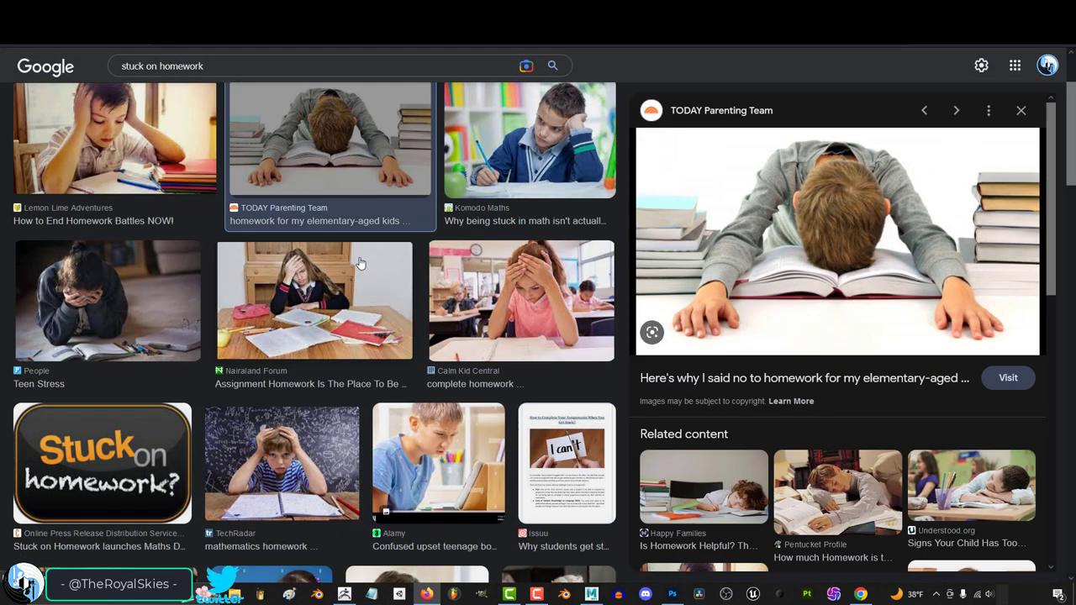
Step: Preview the Adobe Stock photo of the girl stuck on homework in the side panel
{"action": "left_click", "coordinate": [521, 300]}
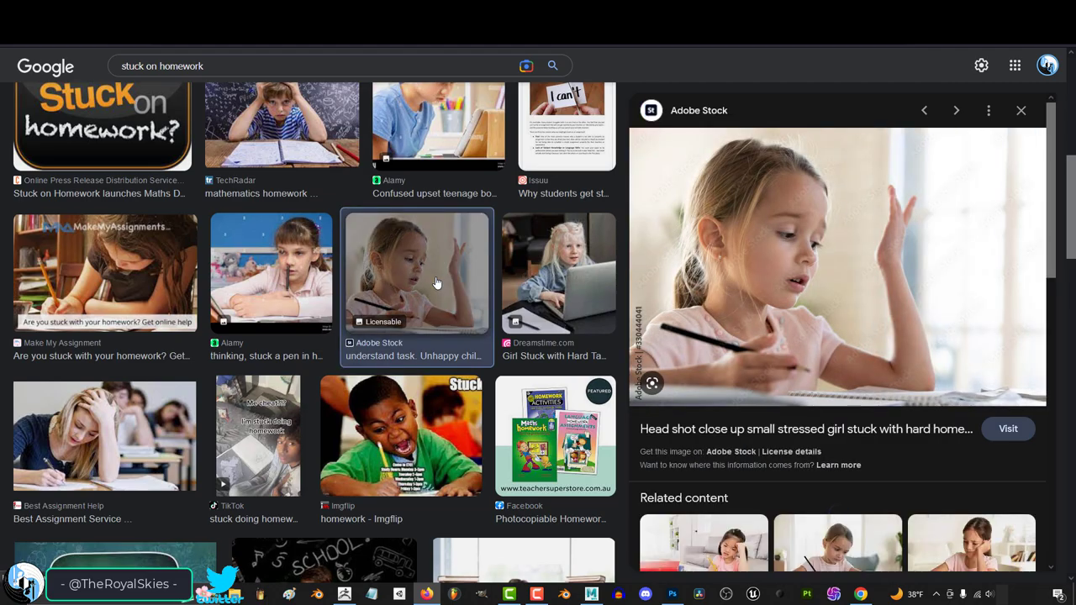
{"action": "scroll", "scroll_direction": "down", "scroll_amount": 3}
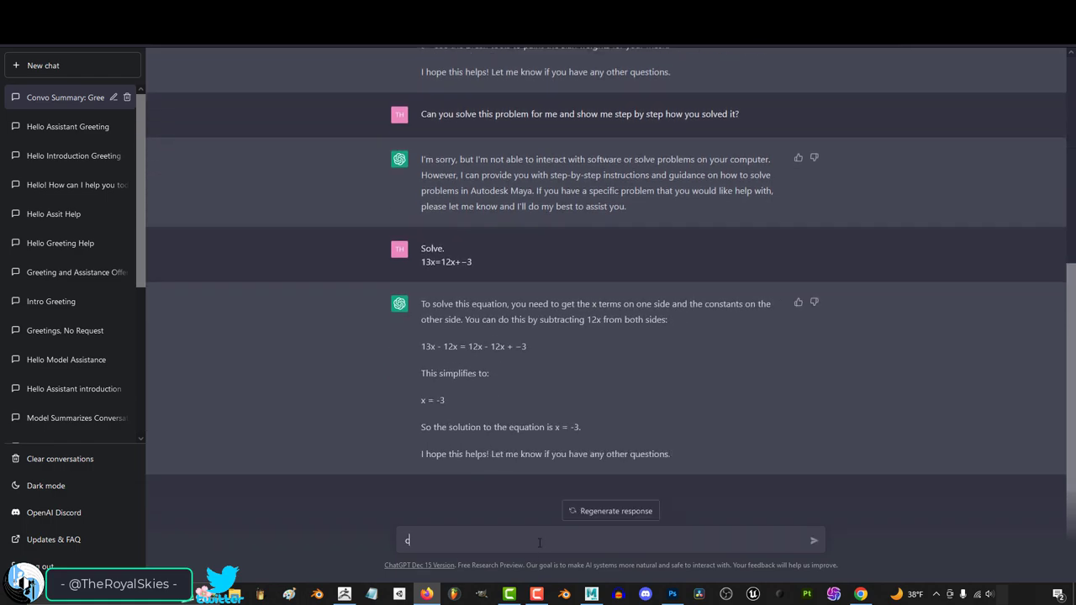
Step: Send ChatGPT the follow-up 'an you check your answer to make sure it'
{"action": "type", "text": "an you check your answer to make sure it"}
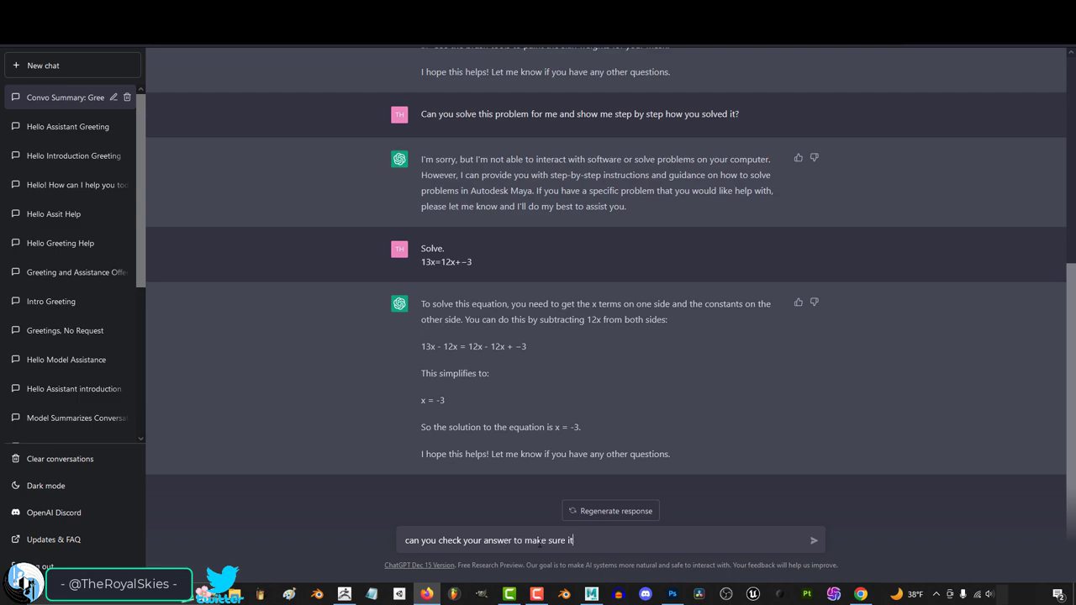
{"action": "key", "text": "Enter"}
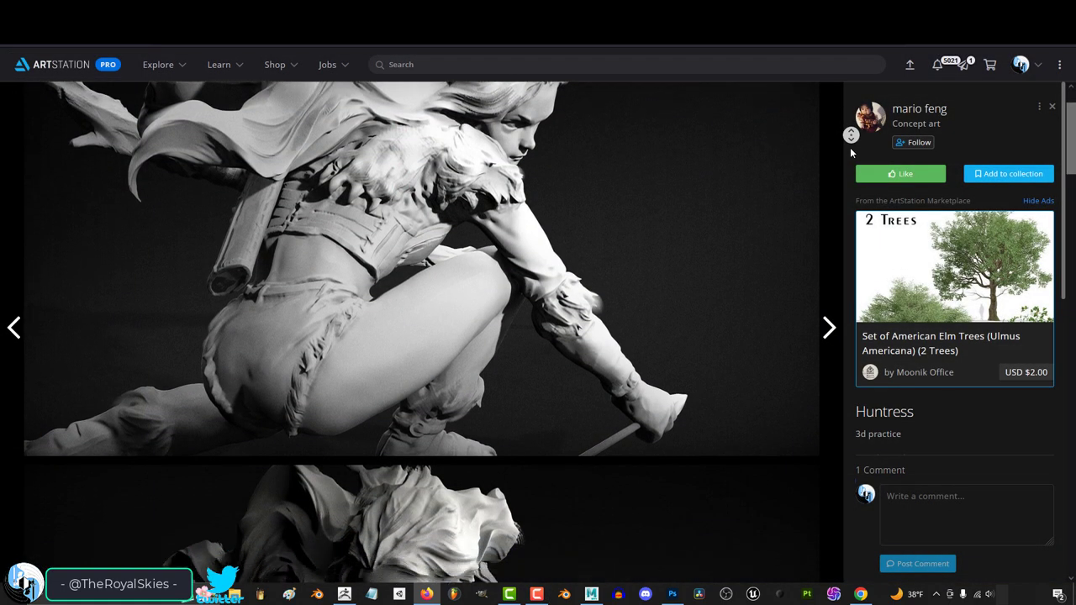
Step: Scroll down the Huntress sculpt post by Mario Feng to view each close-up render
{"action": "scroll", "scroll_direction": "down", "scroll_amount": 3}
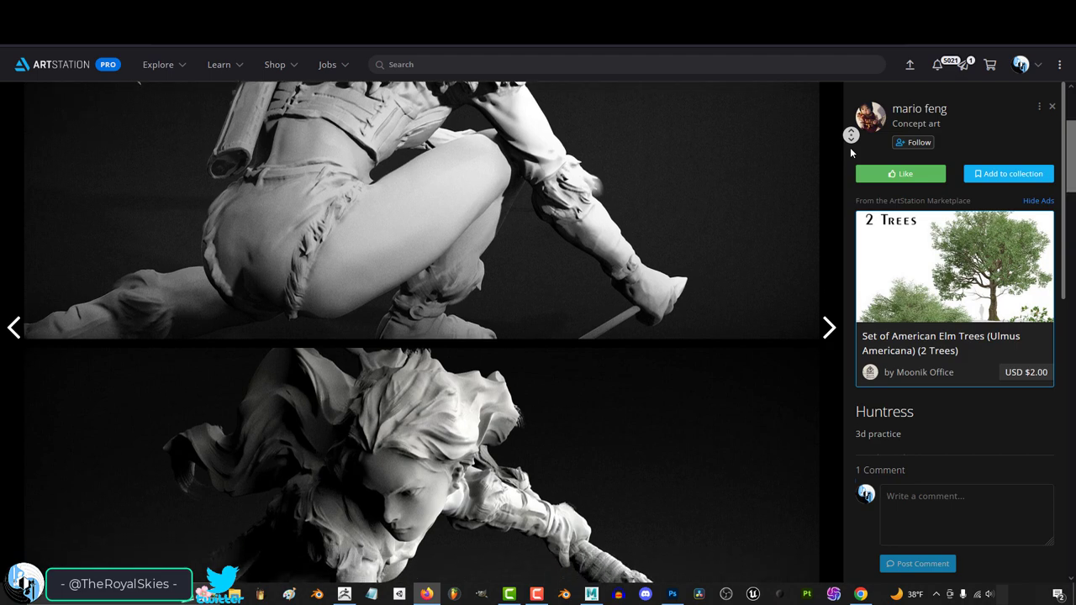
{"action": "scroll", "scroll_direction": "down", "scroll_amount": 3}
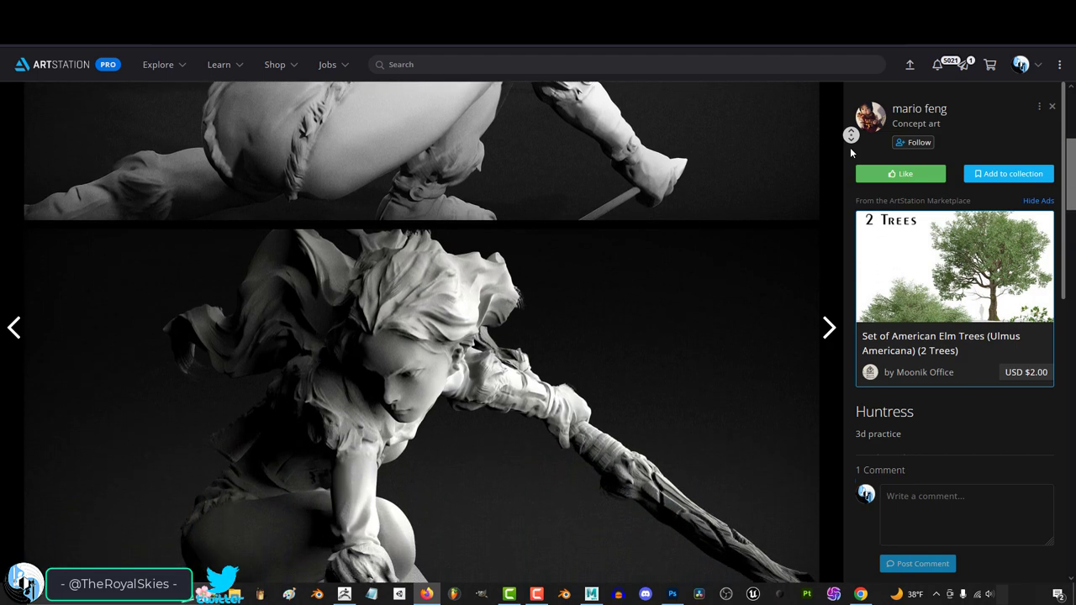
{"action": "scroll", "scroll_direction": "down", "scroll_amount": 3}
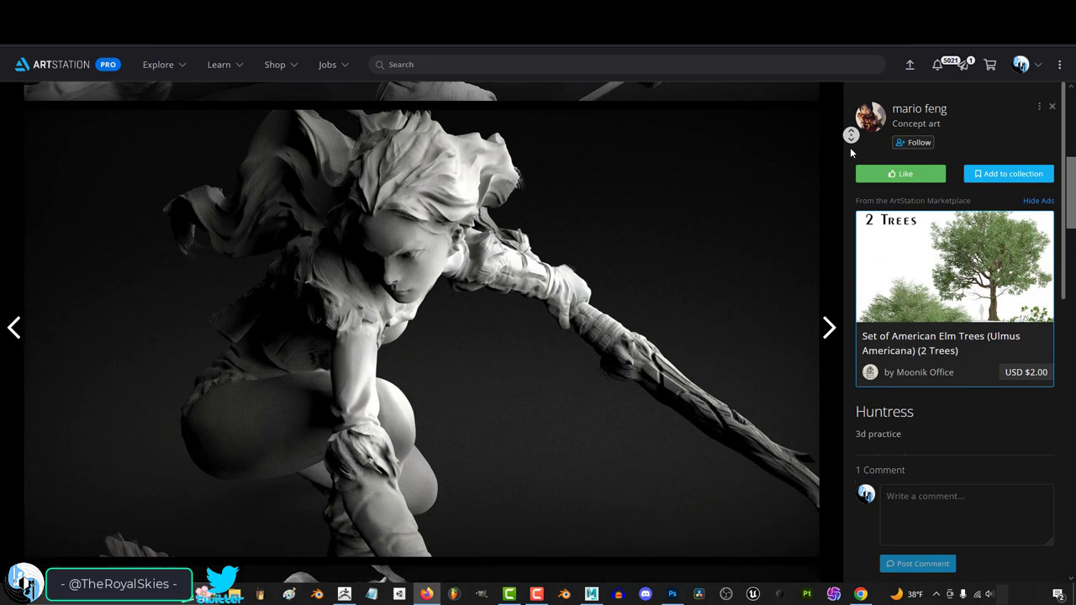
{"action": "scroll", "scroll_direction": "down", "scroll_amount": 3}
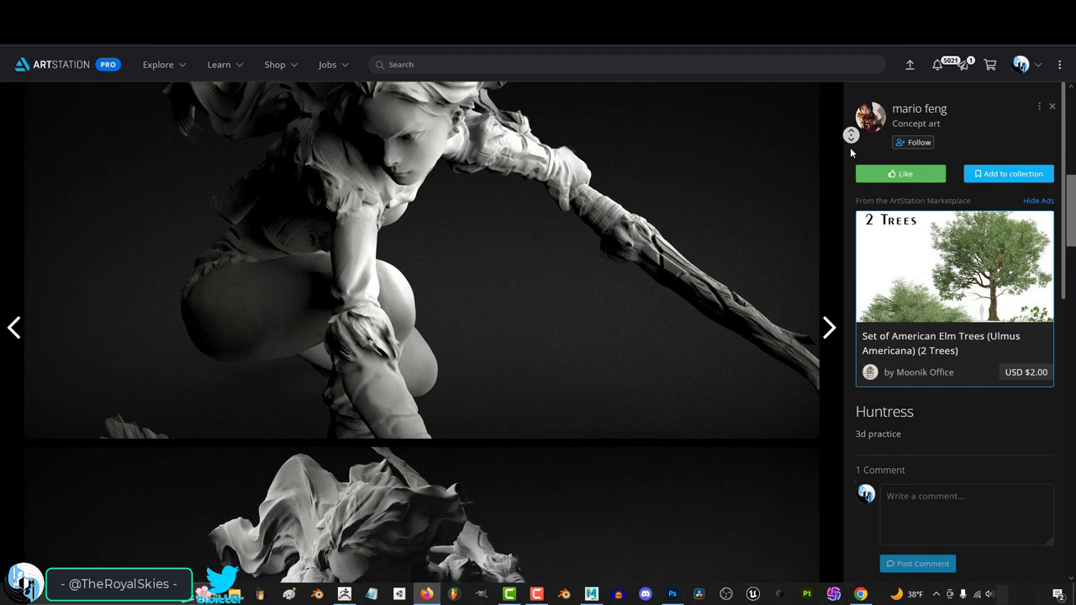
{"action": "scroll", "scroll_direction": "down", "scroll_amount": 3}
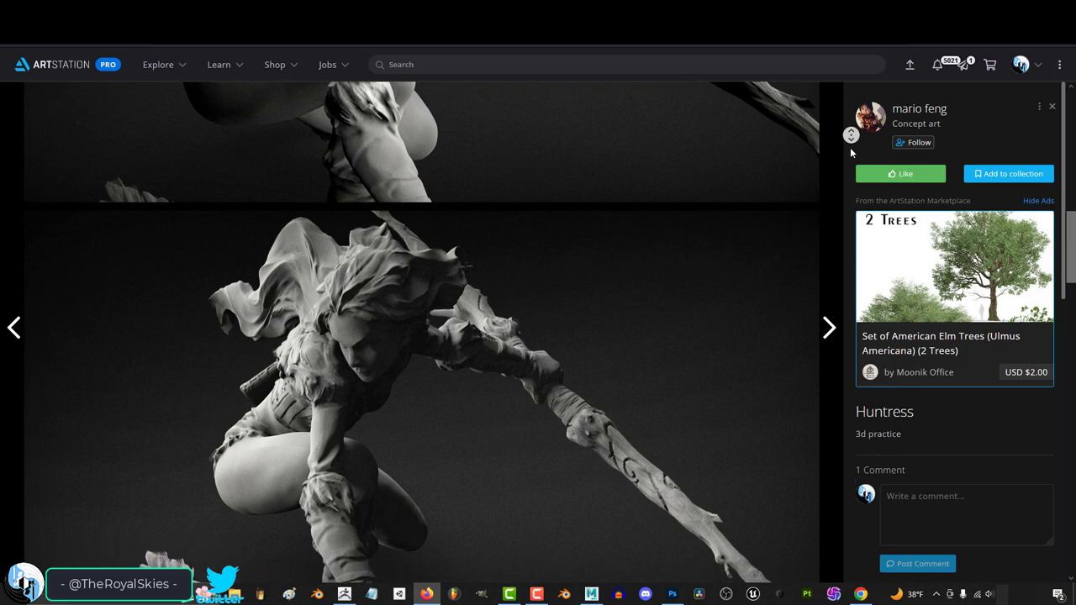
{"action": "scroll", "scroll_direction": "down", "scroll_amount": 3}
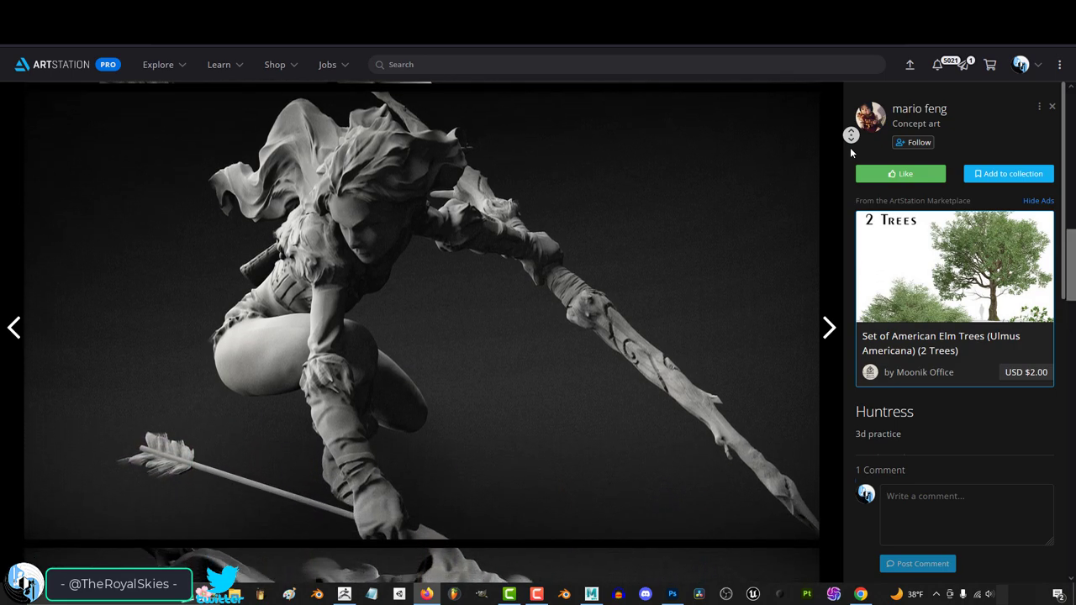
{"action": "scroll", "scroll_direction": "down", "scroll_amount": 3}
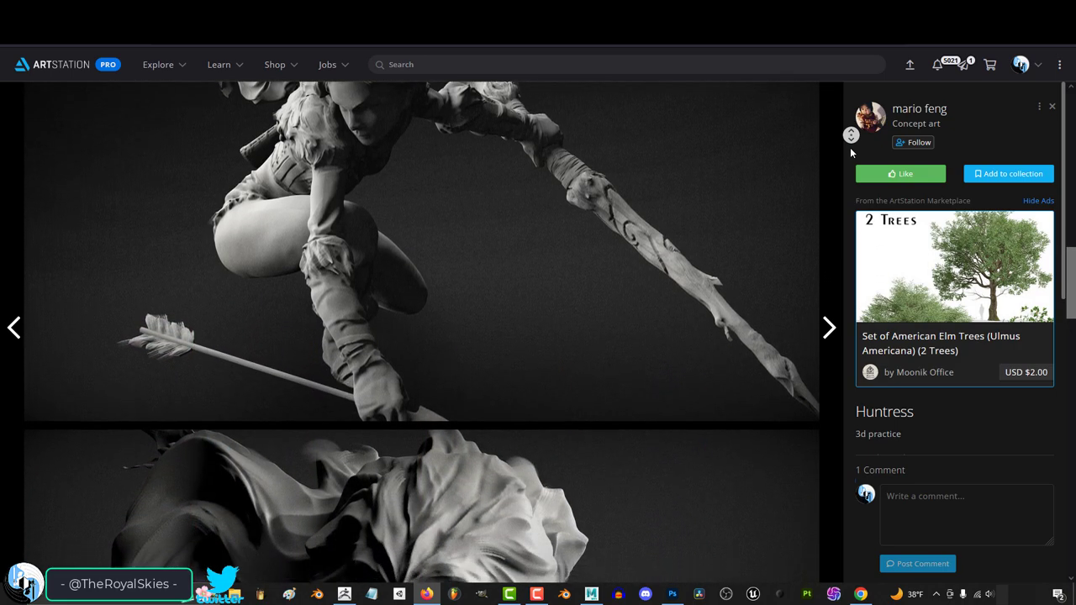
{"action": "scroll", "scroll_direction": "down", "scroll_amount": 3}
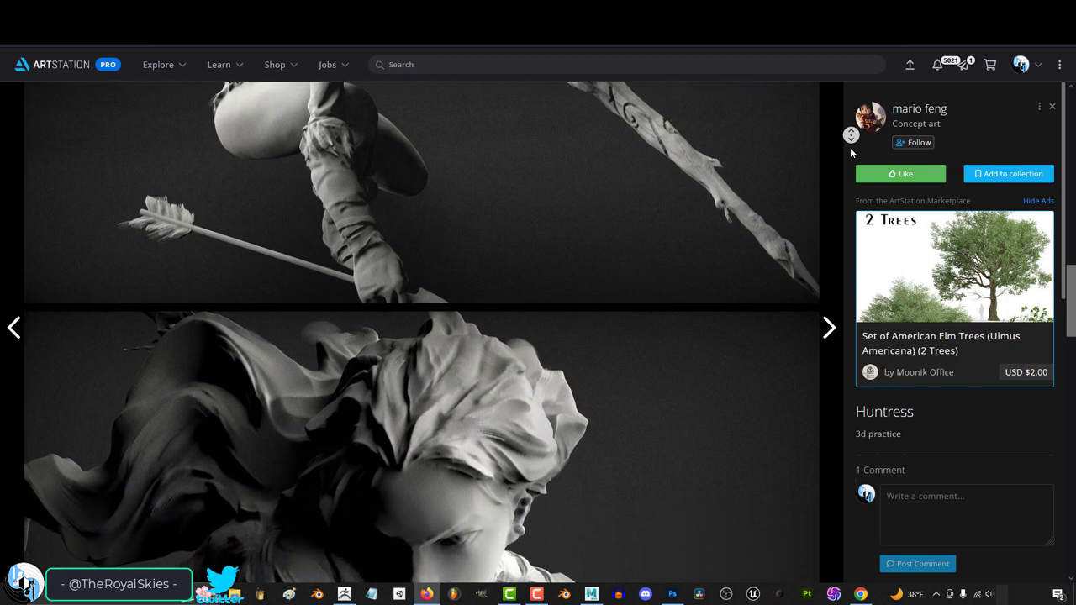
{"action": "scroll", "scroll_direction": "down", "scroll_amount": 3}
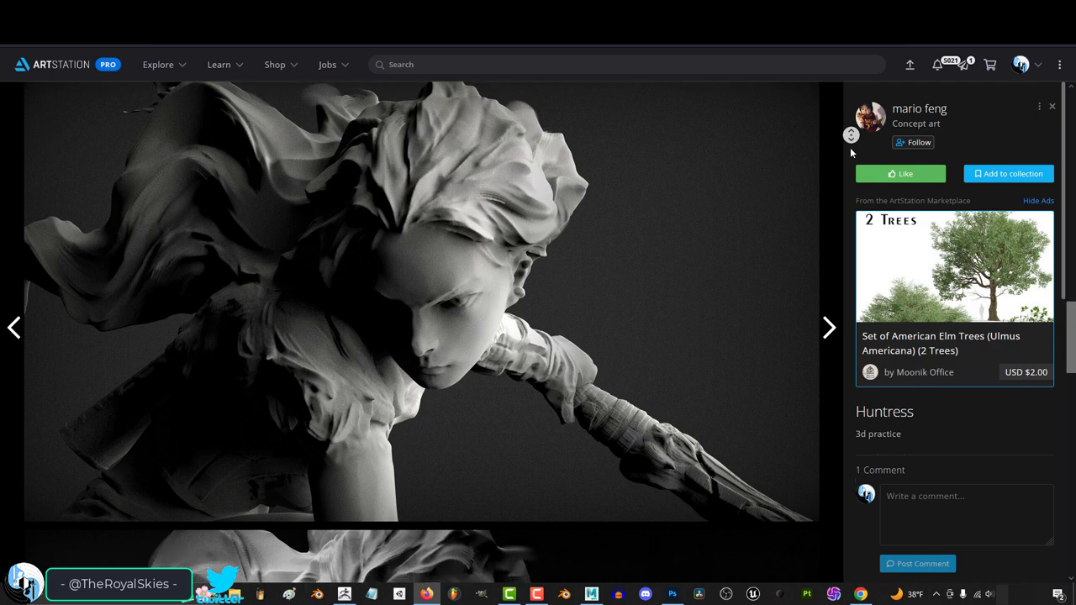
{"action": "scroll", "scroll_direction": "down", "scroll_amount": 3}
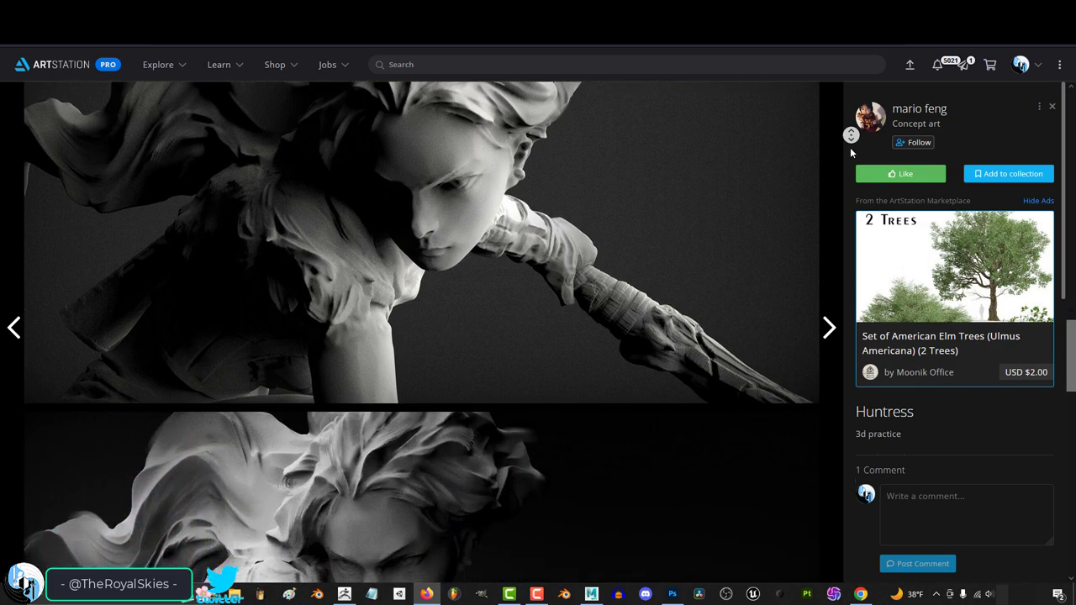
{"action": "scroll", "scroll_direction": "down", "scroll_amount": 3}
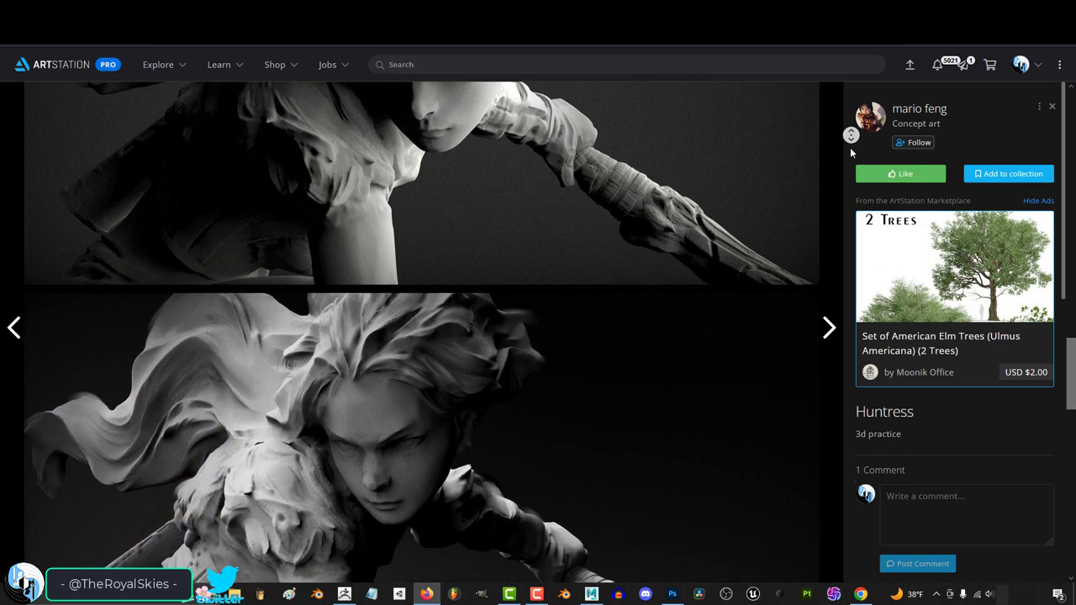
{"action": "scroll", "scroll_direction": "down", "scroll_amount": 3}
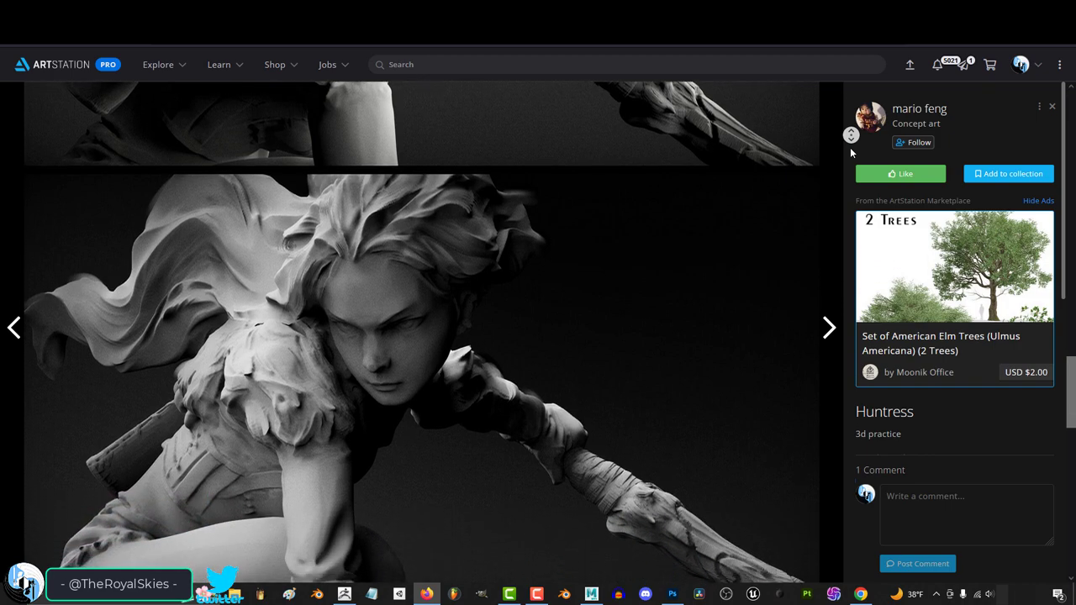
{"action": "scroll", "scroll_direction": "down", "scroll_amount": 3}
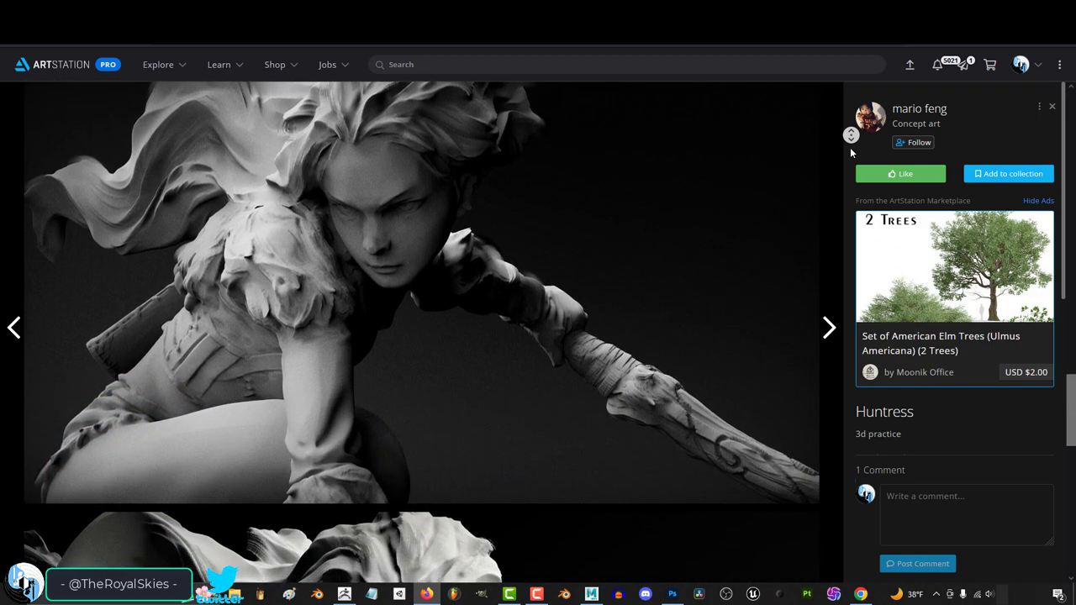
{"action": "scroll", "scroll_direction": "down", "scroll_amount": 3}
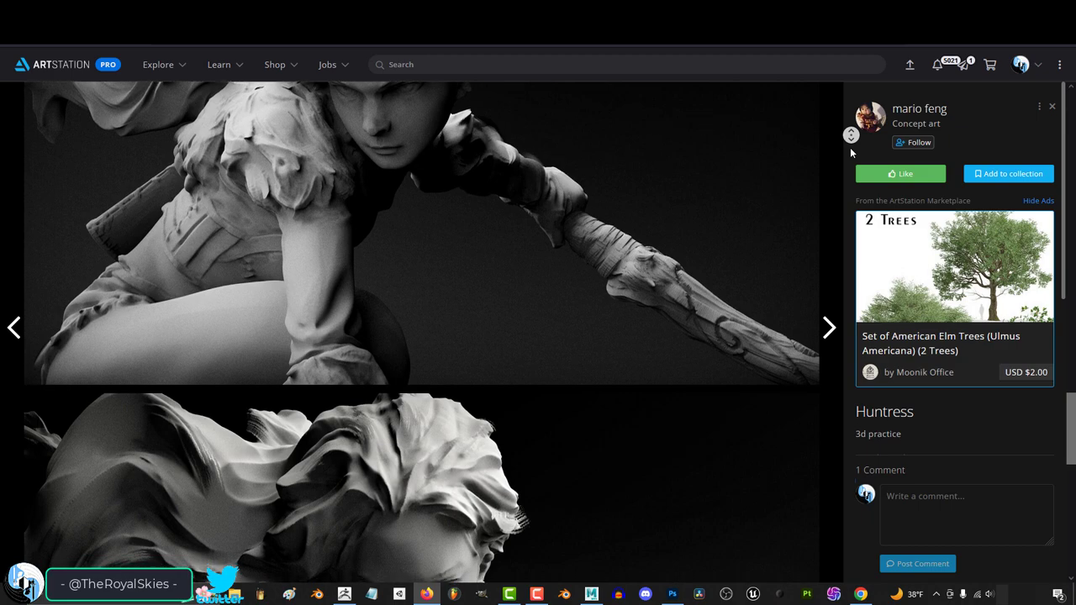
{"action": "scroll", "scroll_direction": "down", "scroll_amount": 3}
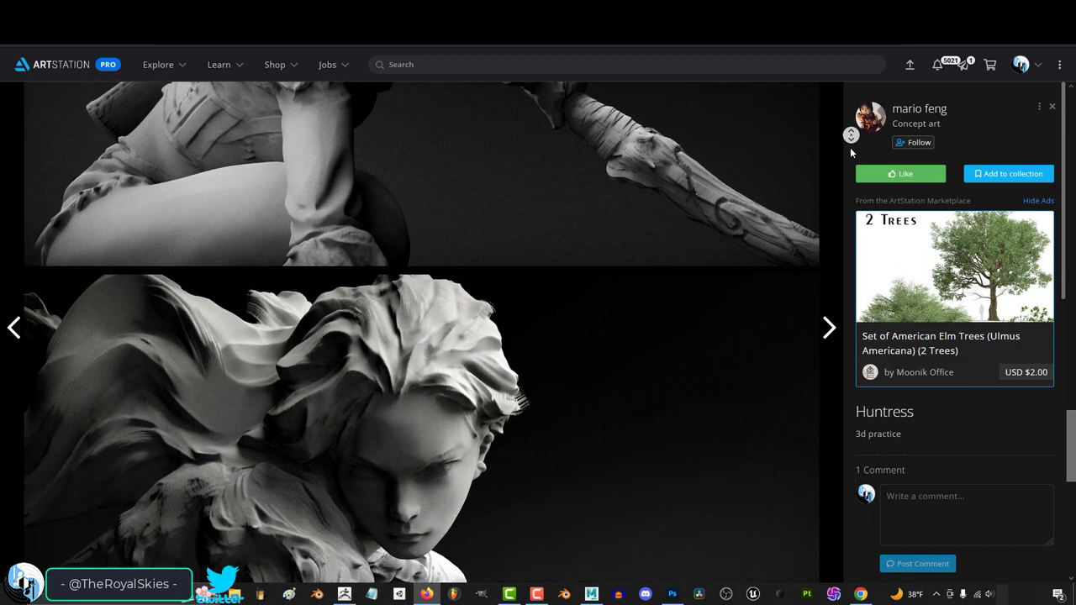
{"action": "scroll", "scroll_direction": "down", "scroll_amount": 3}
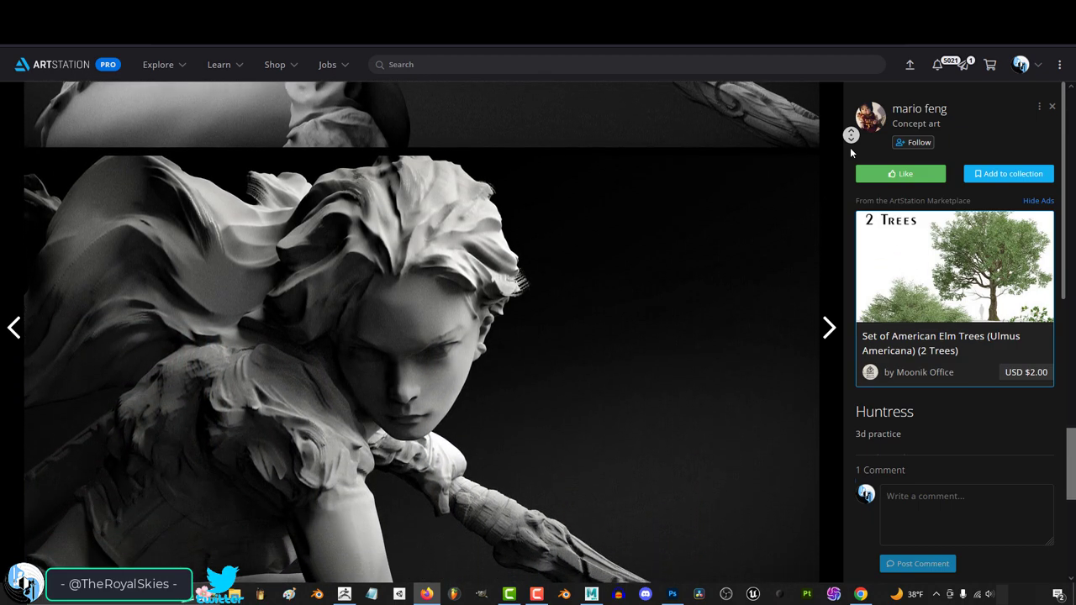
{"action": "scroll", "scroll_direction": "down", "scroll_amount": 3}
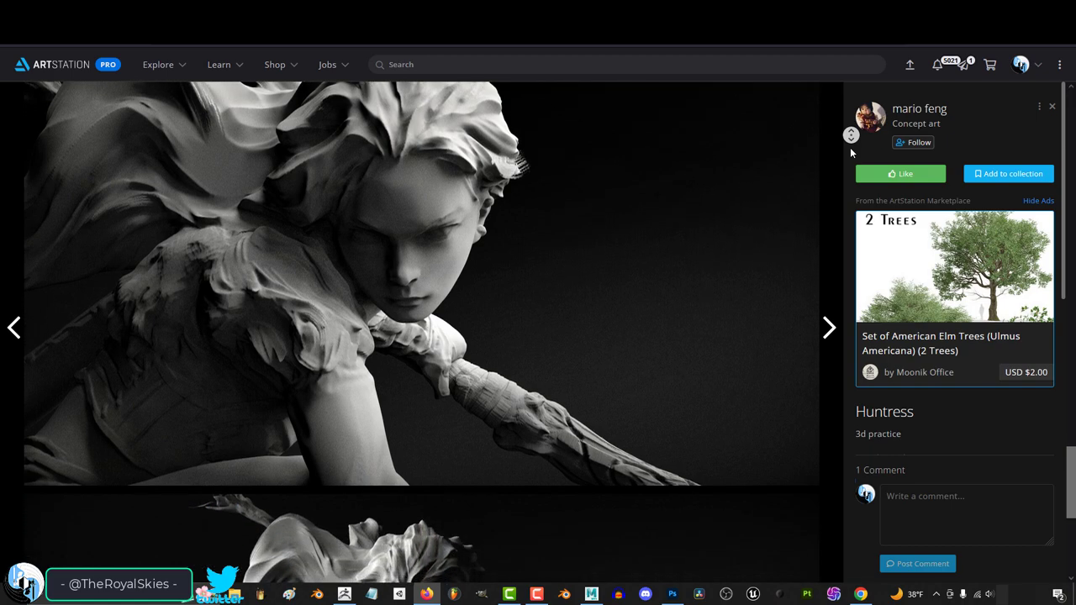
{"action": "scroll", "scroll_direction": "down", "scroll_amount": 3}
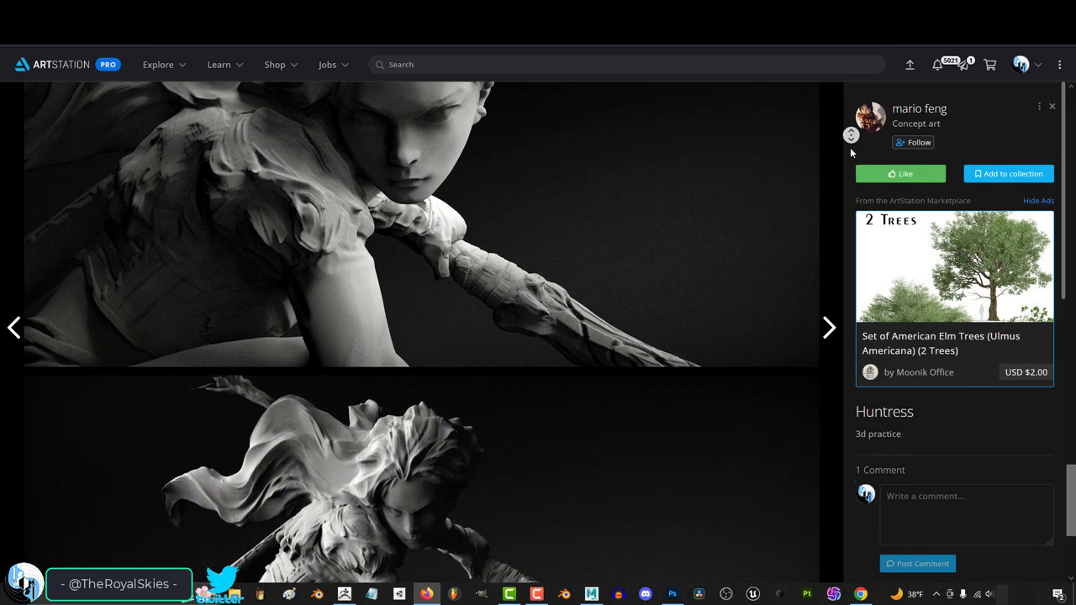
{"action": "scroll", "scroll_direction": "down", "scroll_amount": 3}
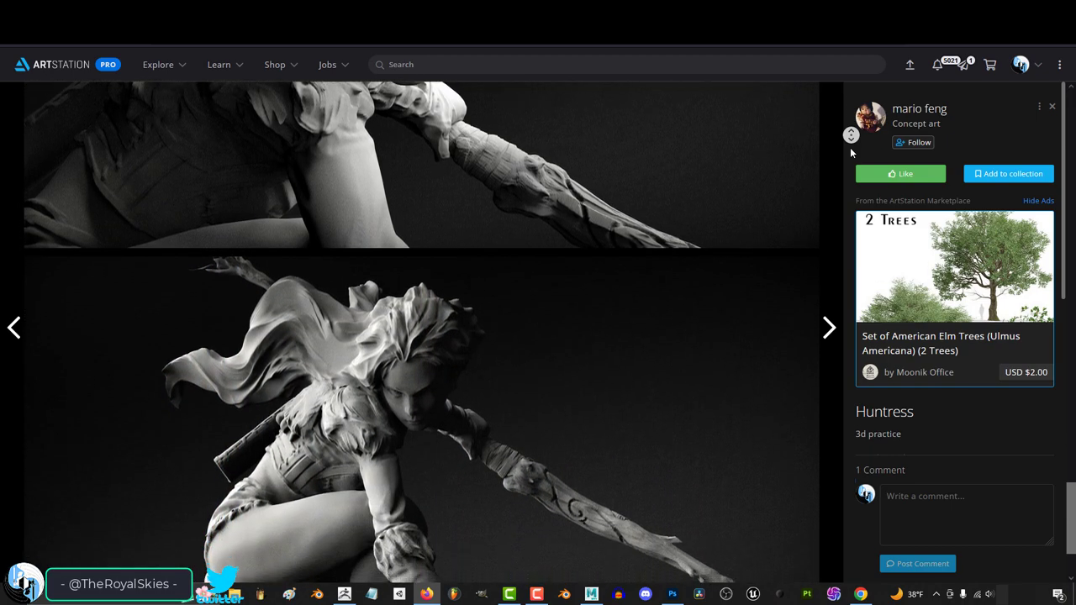
Step: Move to the next project, 231(zbrush), and scroll through the red-haired character renders
{"action": "left_click", "coordinate": [829, 326]}
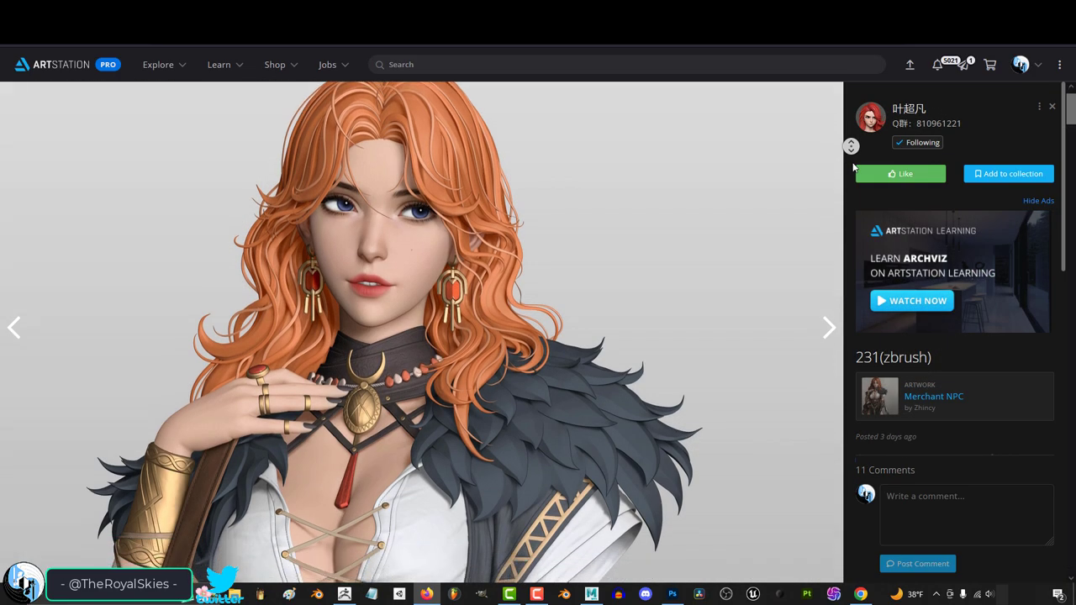
{"action": "scroll", "scroll_direction": "down", "scroll_amount": 3}
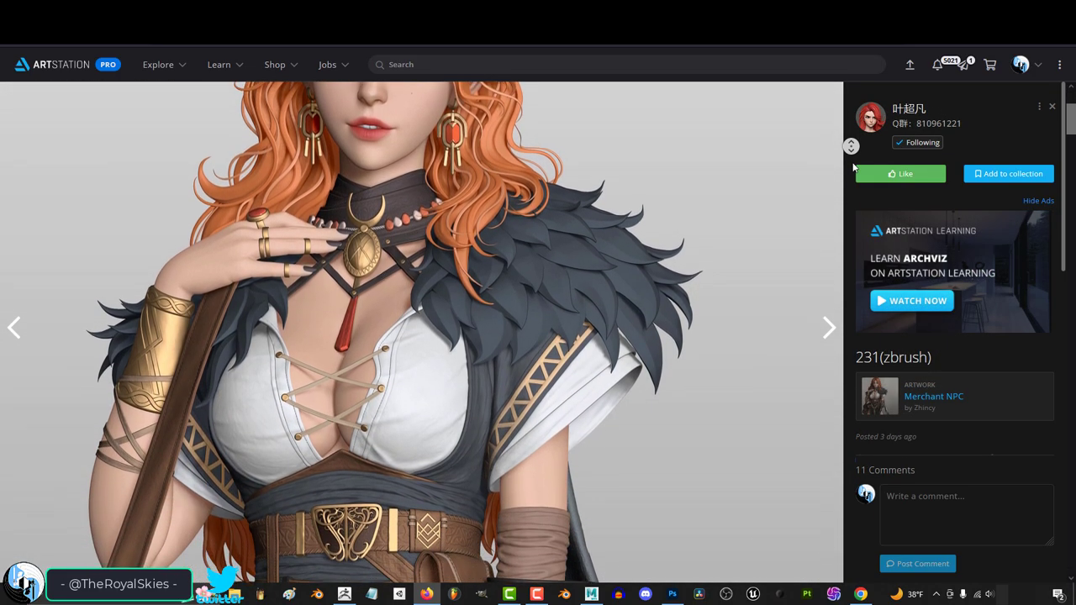
{"action": "scroll", "scroll_direction": "down", "scroll_amount": 3}
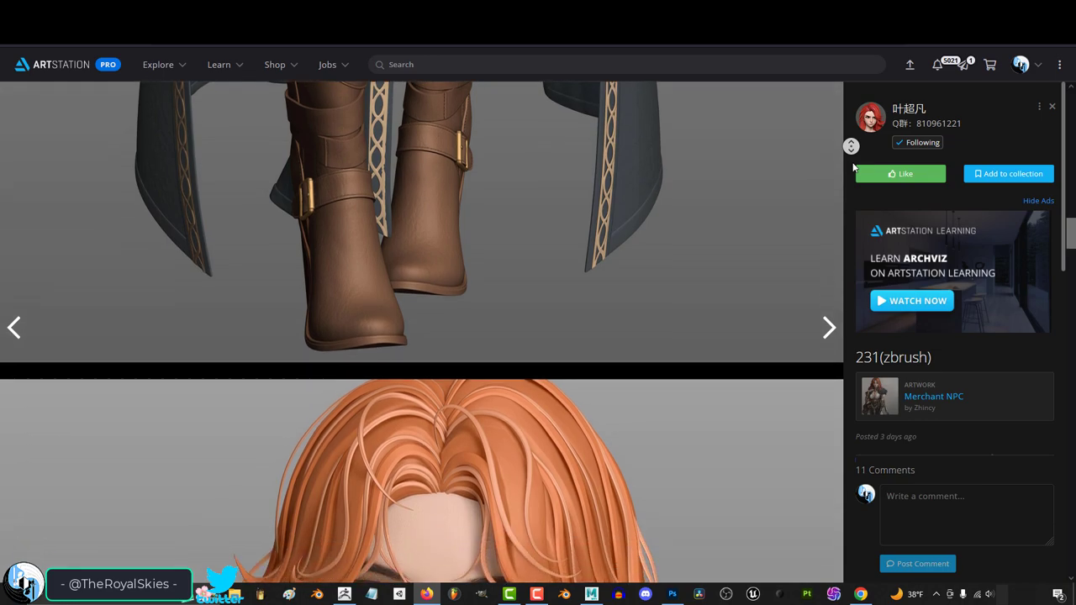
{"action": "scroll", "scroll_direction": "down", "scroll_amount": 3}
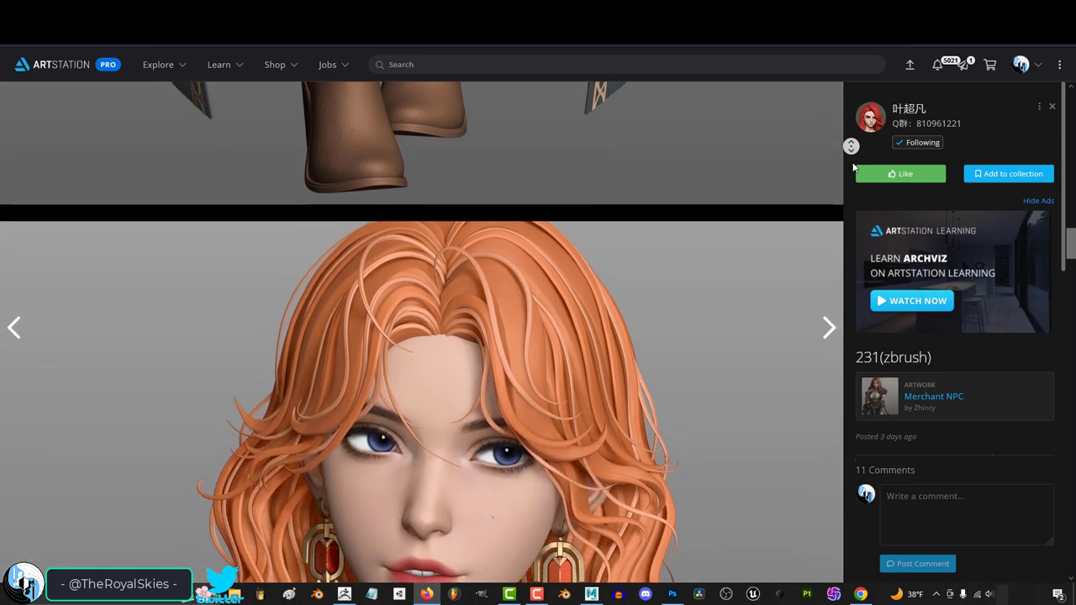